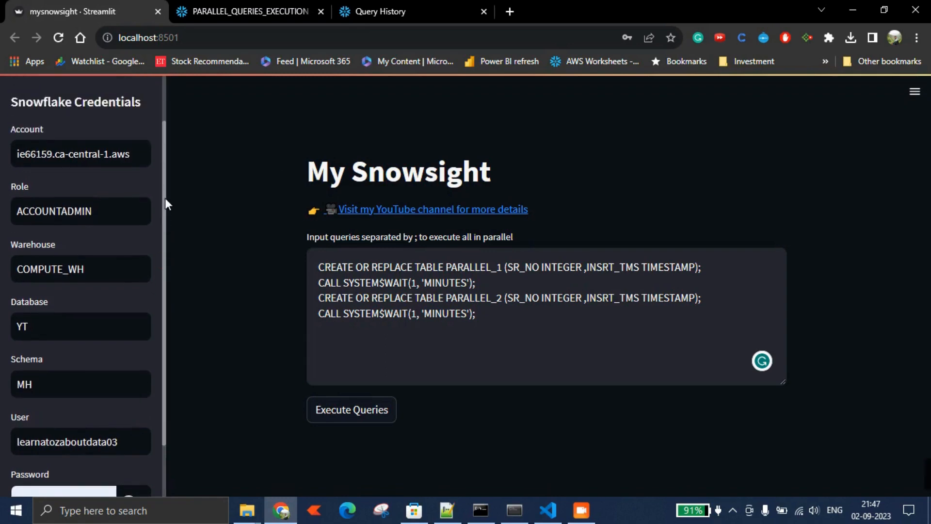
- Review the app's source code and return to the running app's sidebar form
scroll("down", 3)
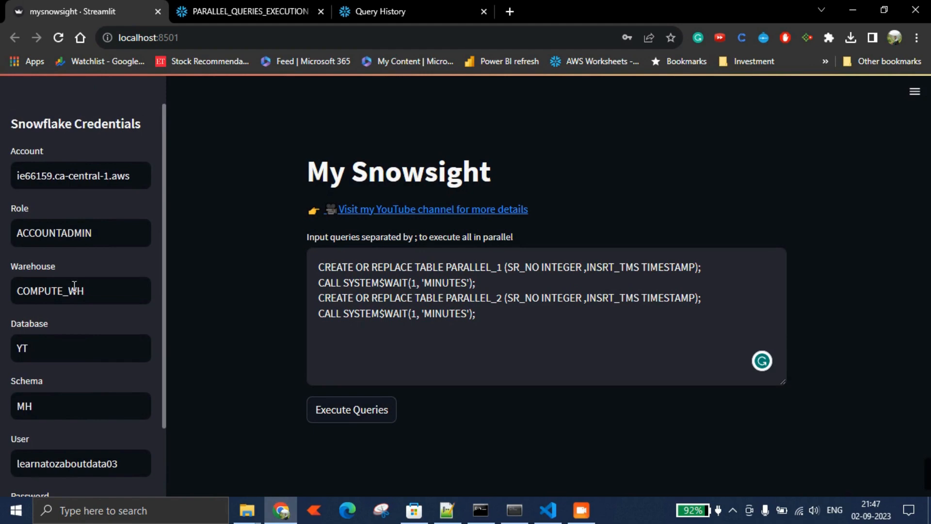
scroll("down", 3)
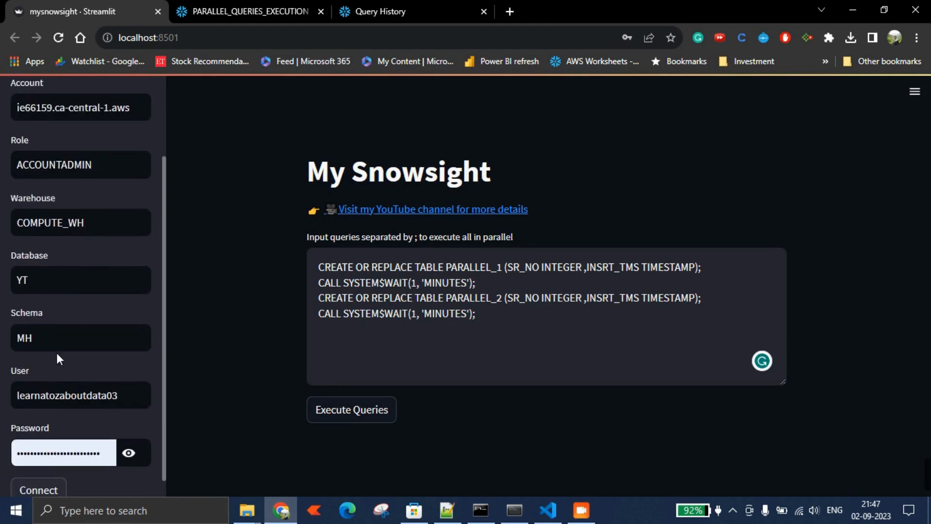
mouse_move(526, 326)
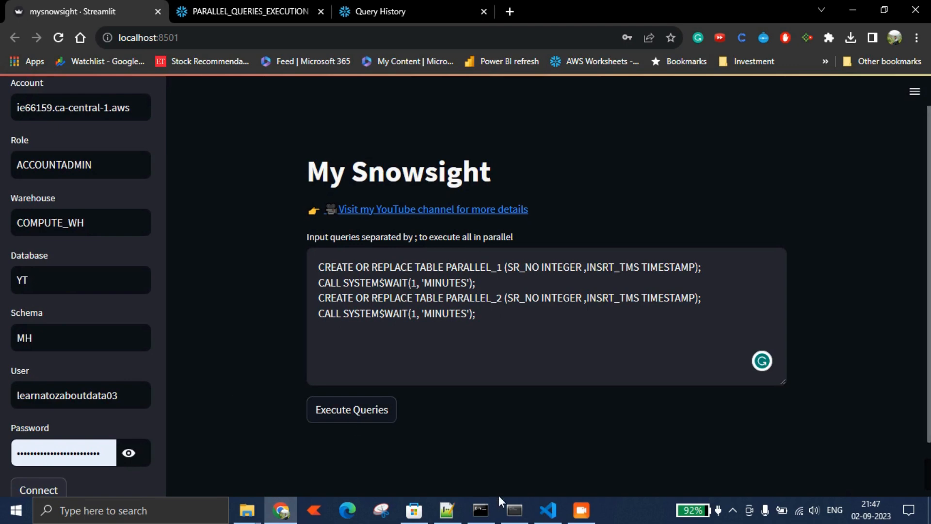
left_click(546, 514)
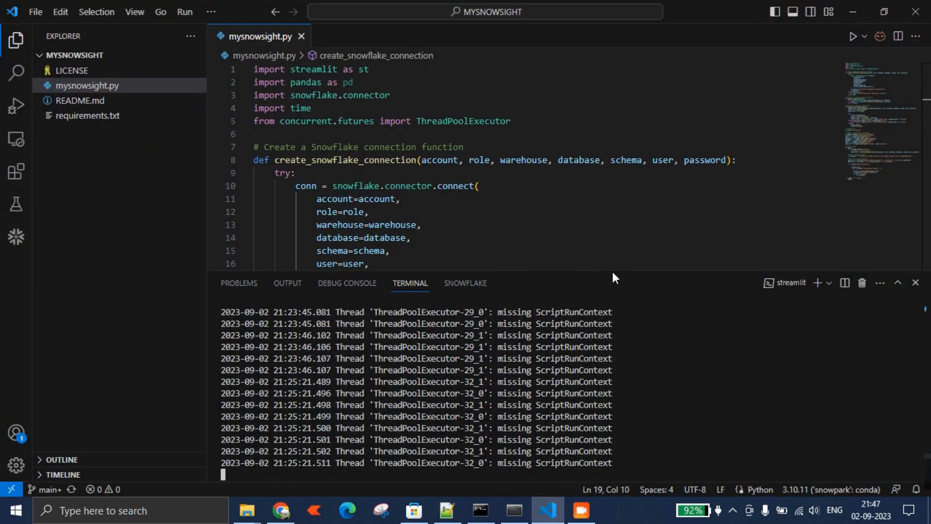
scroll("down", 3)
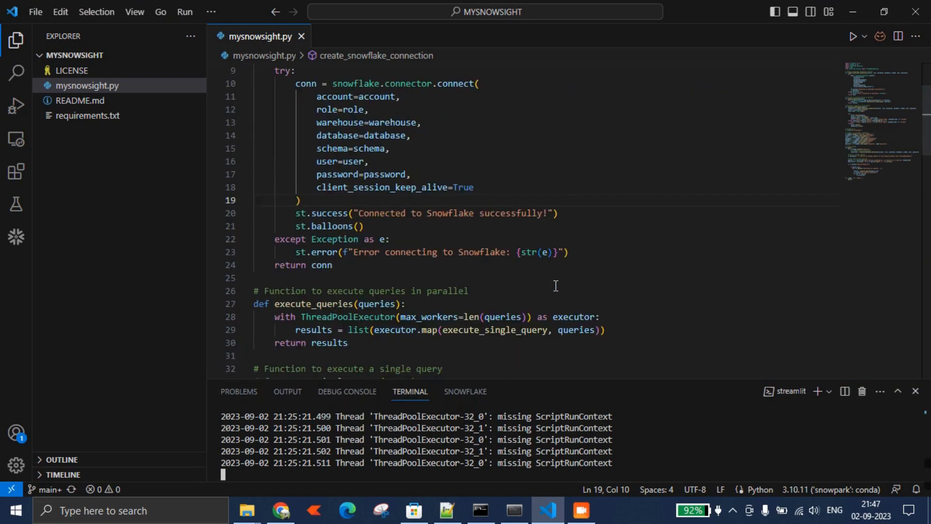
scroll("down", 3)
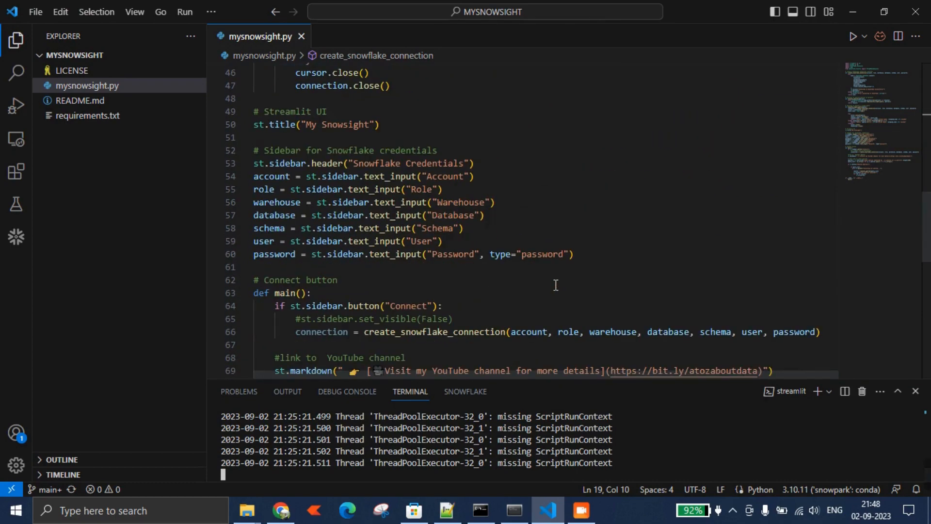
left_click(280, 510)
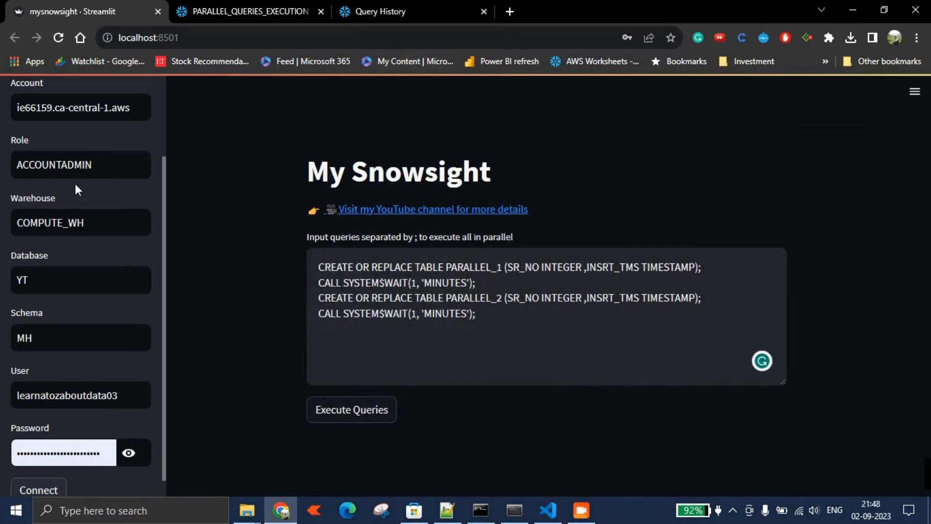
scroll("down", 3)
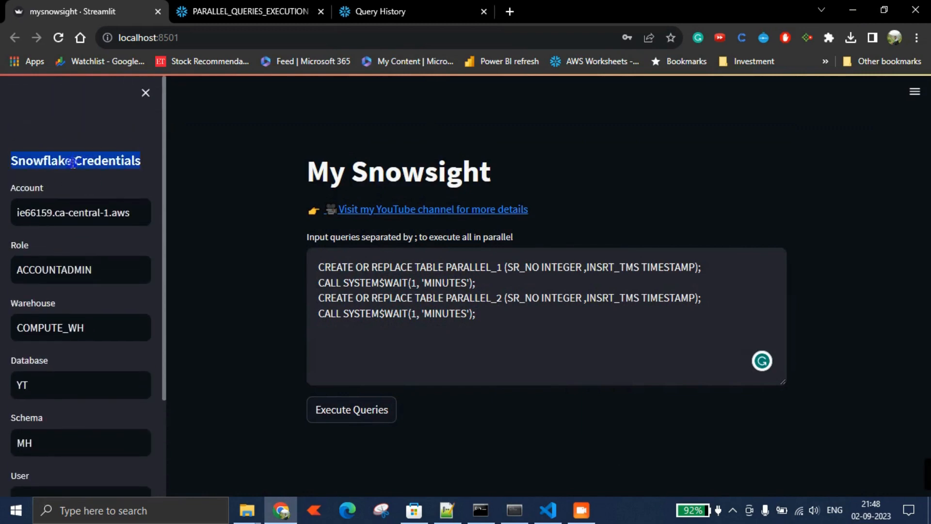
scroll("down", 3)
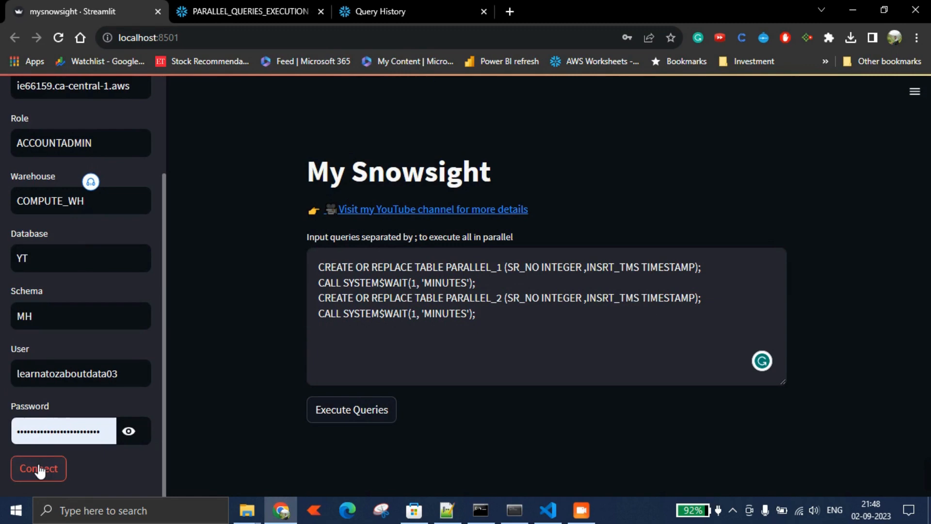
- Connect to Snowflake, confirm 'Connected to Snowflake successfully!', and submit the parallel queries
left_click(38, 468)
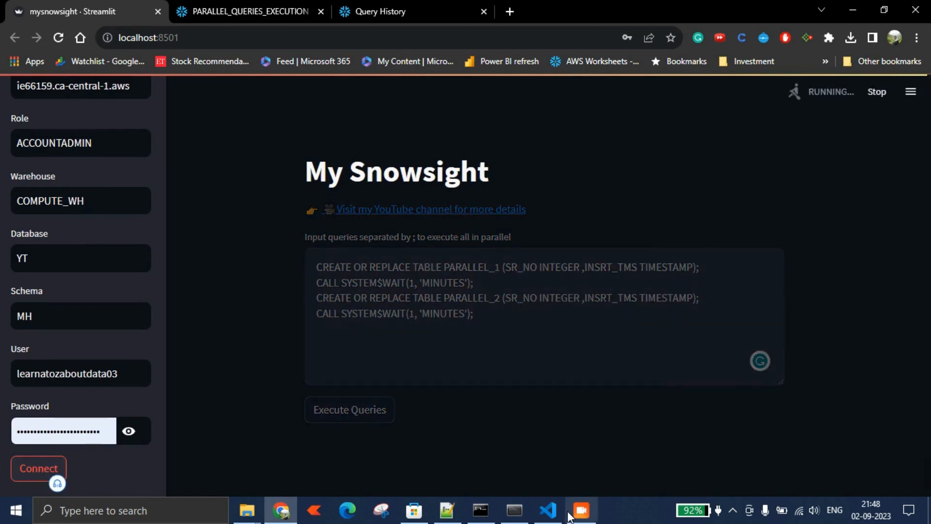
left_click(580, 511)
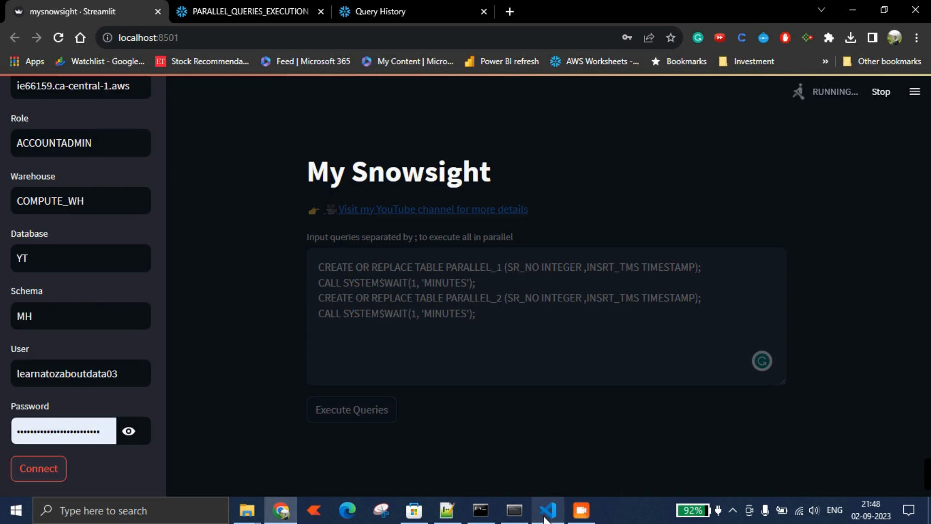
mouse_move(232, 389)
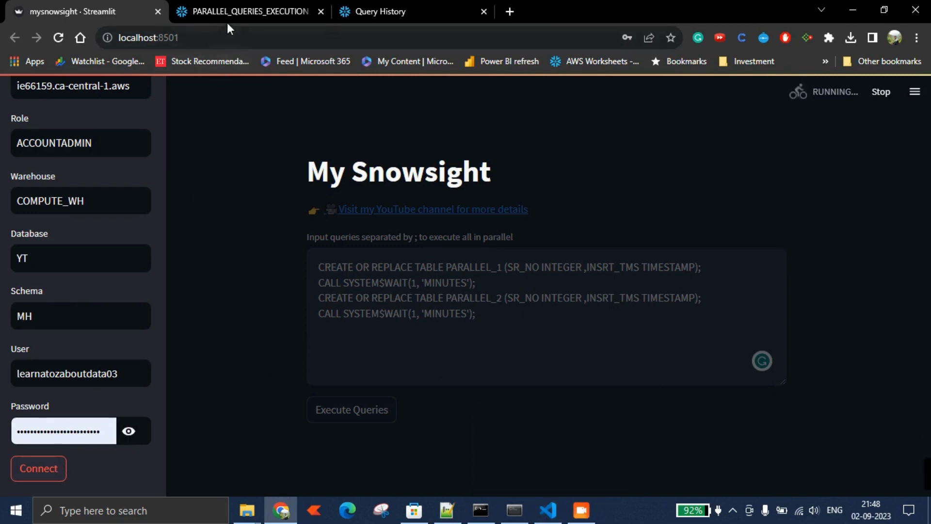
mouse_move(245, 12)
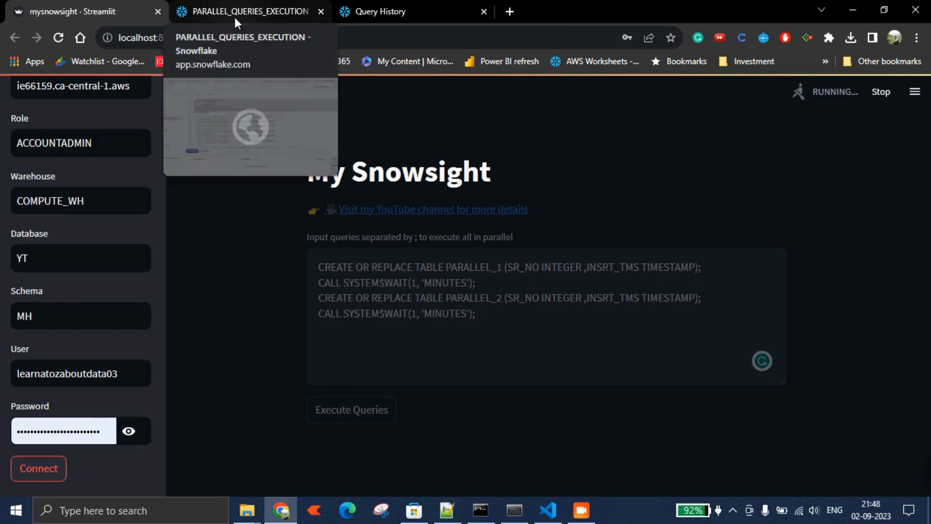
left_click(249, 12)
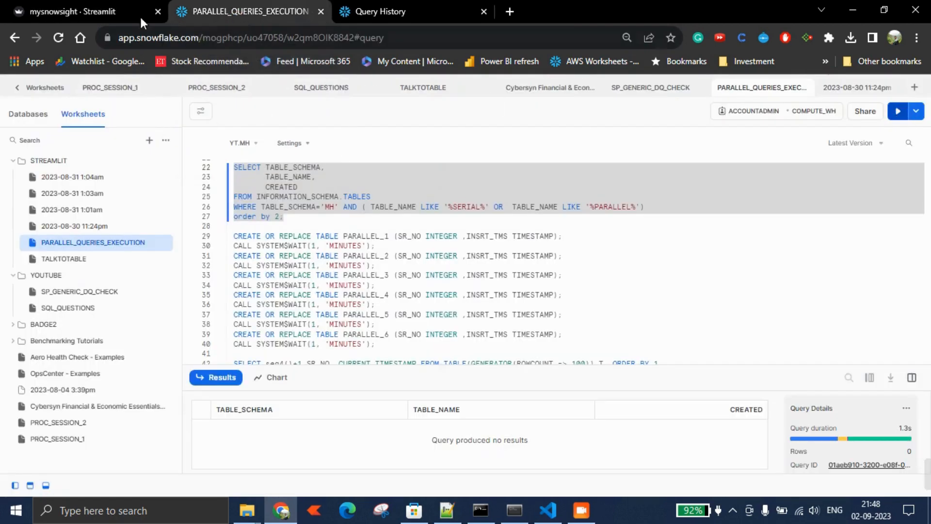
left_click(71, 11)
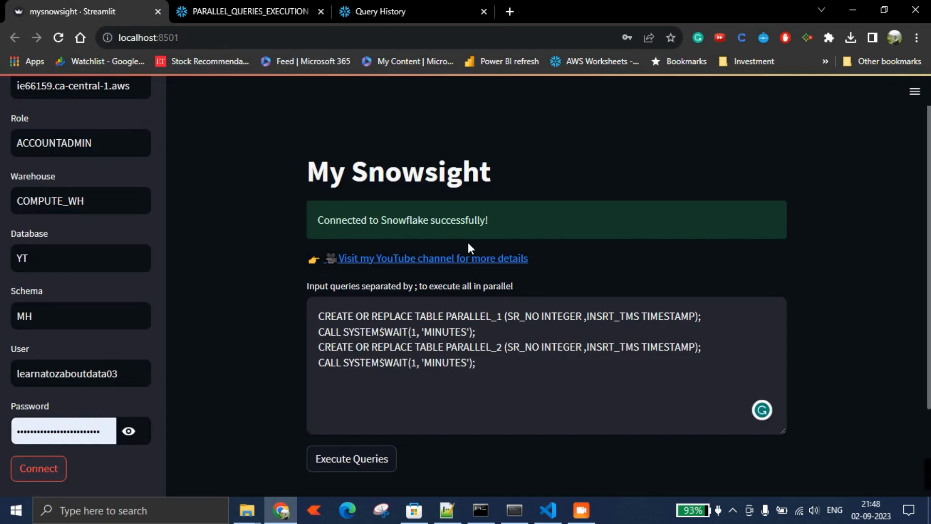
left_click(351, 458)
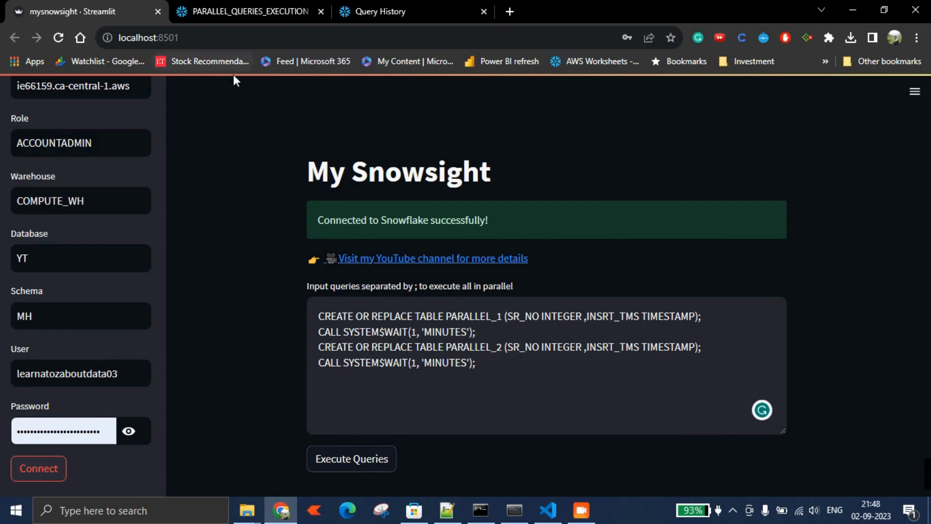
left_click(350, 458)
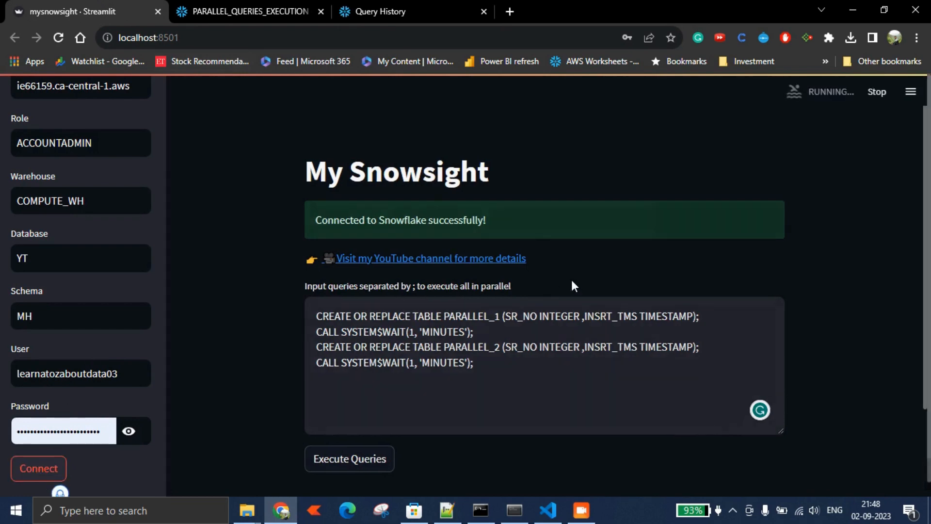
left_click(350, 459)
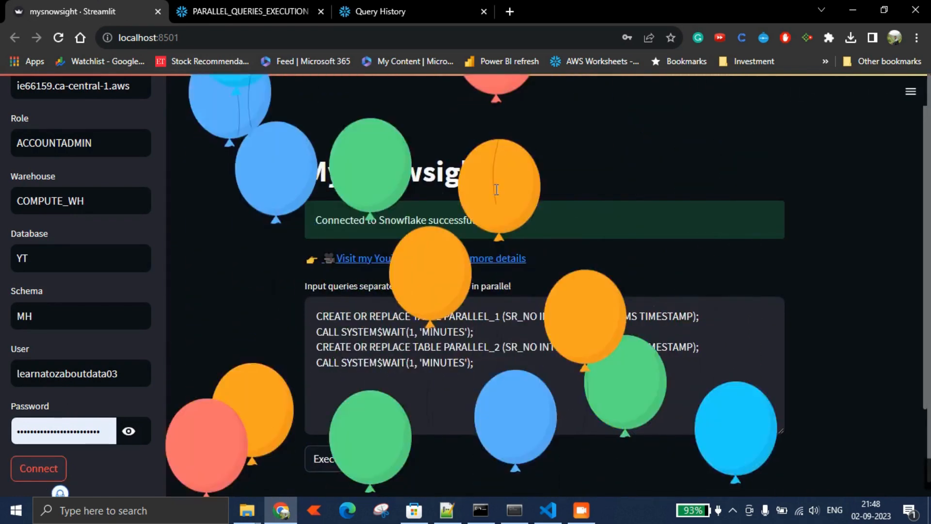
left_click(250, 12)
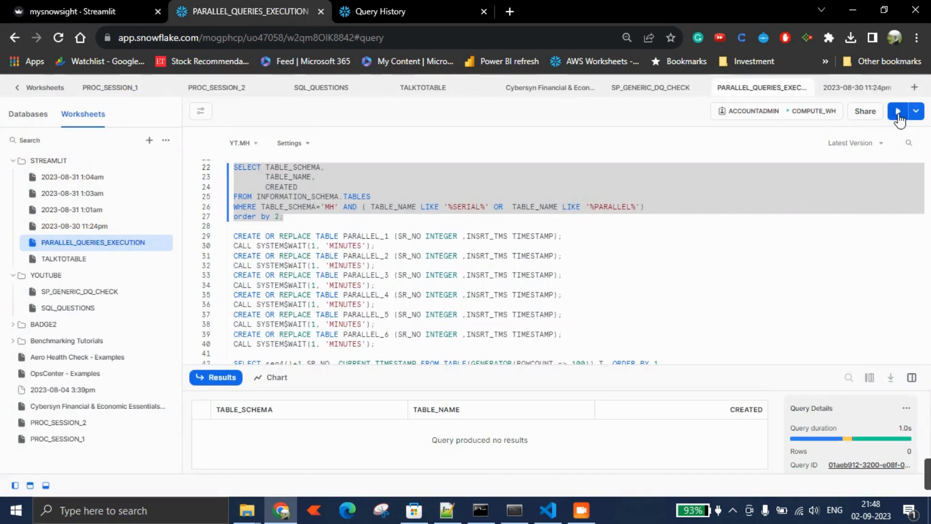
- Run the INFORMATION_SCHEMA.TABLES query for MH showing no rows, and check Query History
left_click(898, 110)
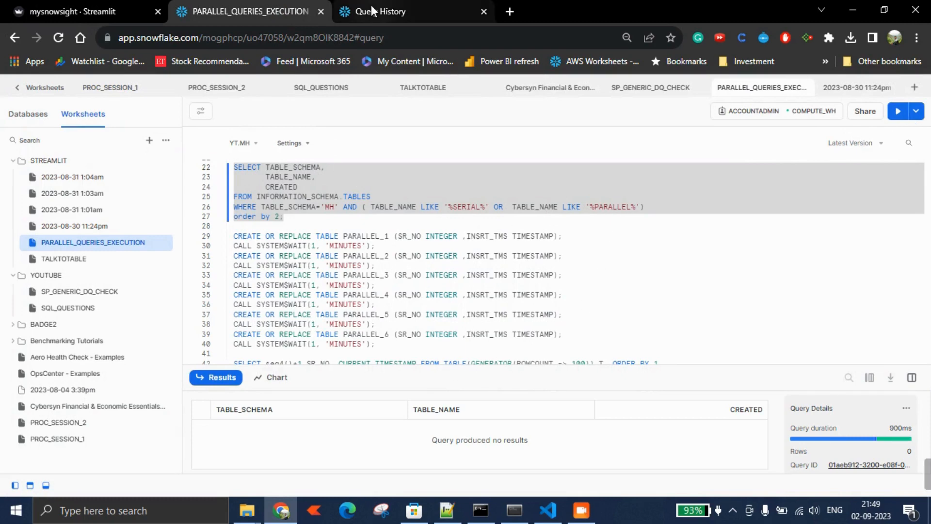
left_click(389, 11)
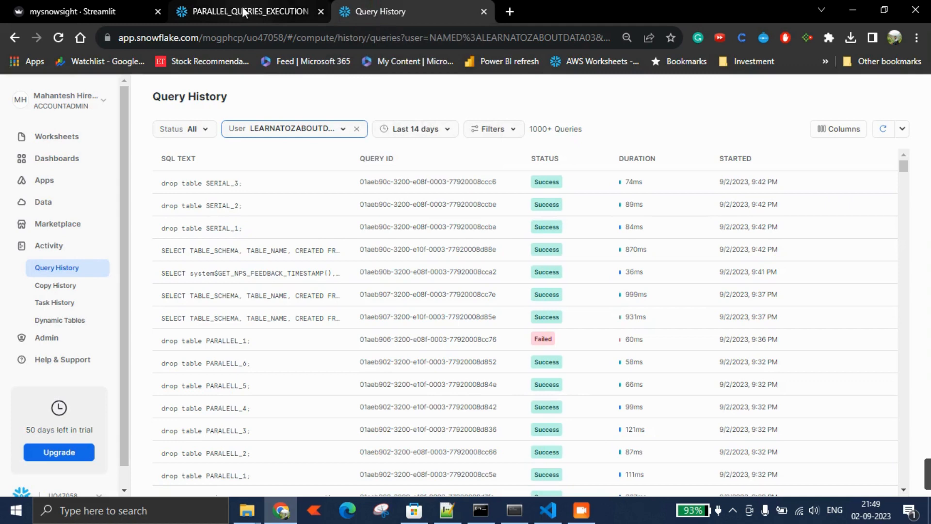
left_click(84, 12)
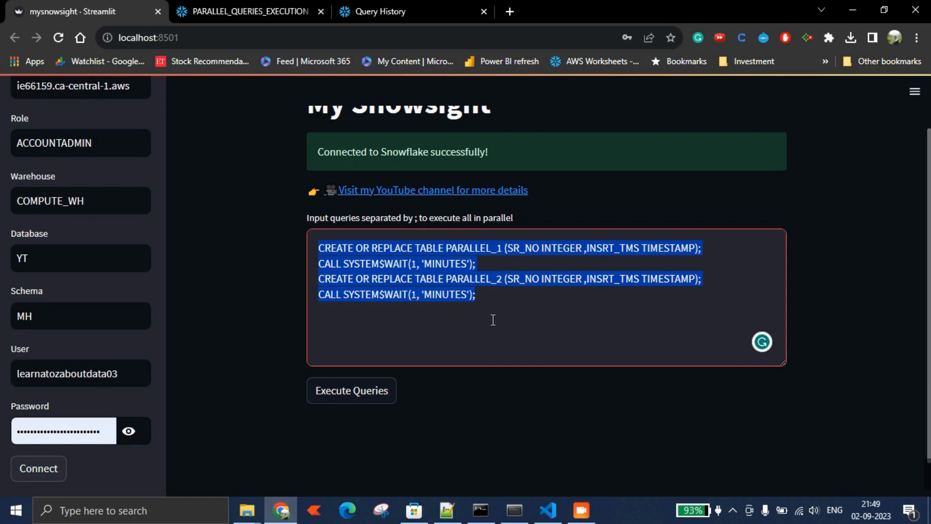
mouse_move(351, 390)
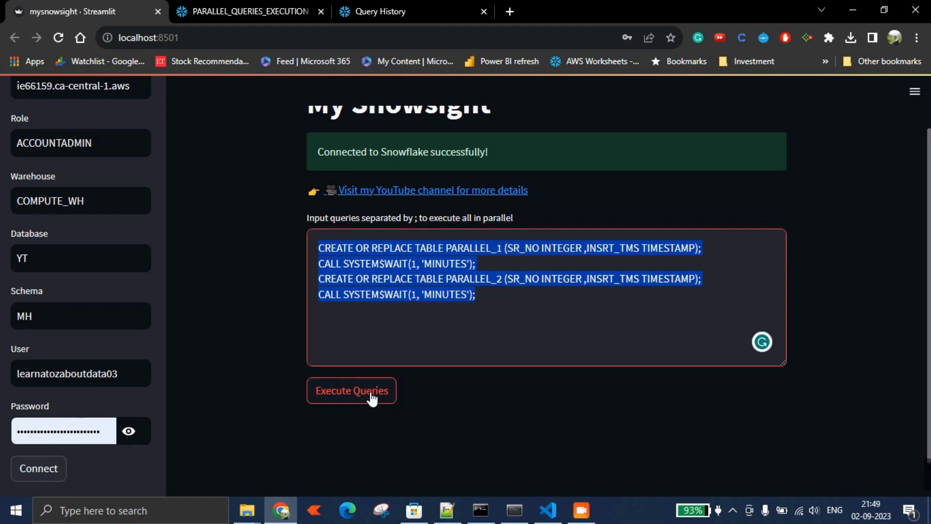
mouse_move(353, 398)
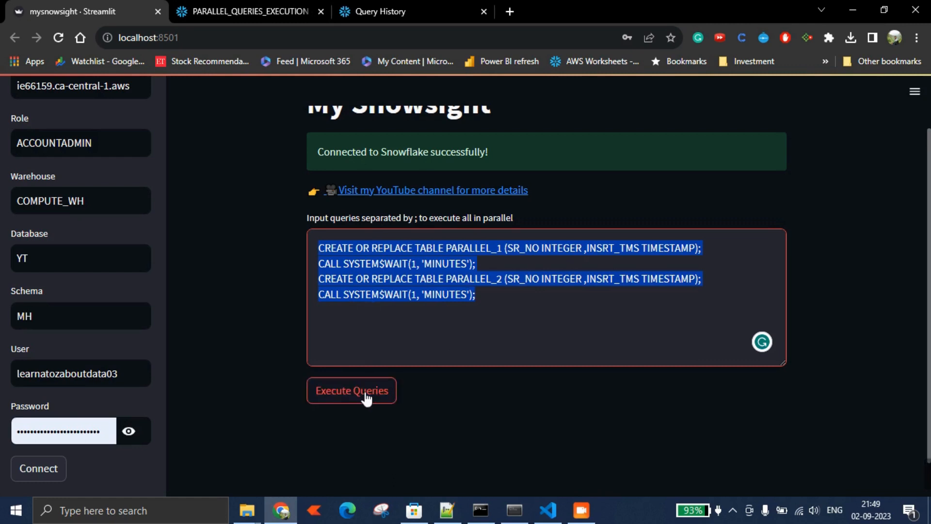
- Execute the four parallel statements, checking the Snowsight worksheet while they run
left_click(351, 390)
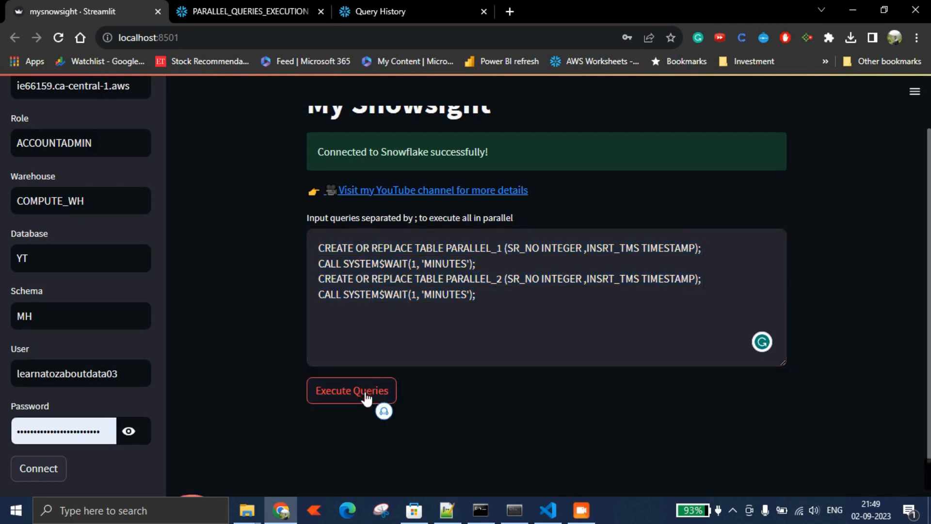
left_click(351, 391)
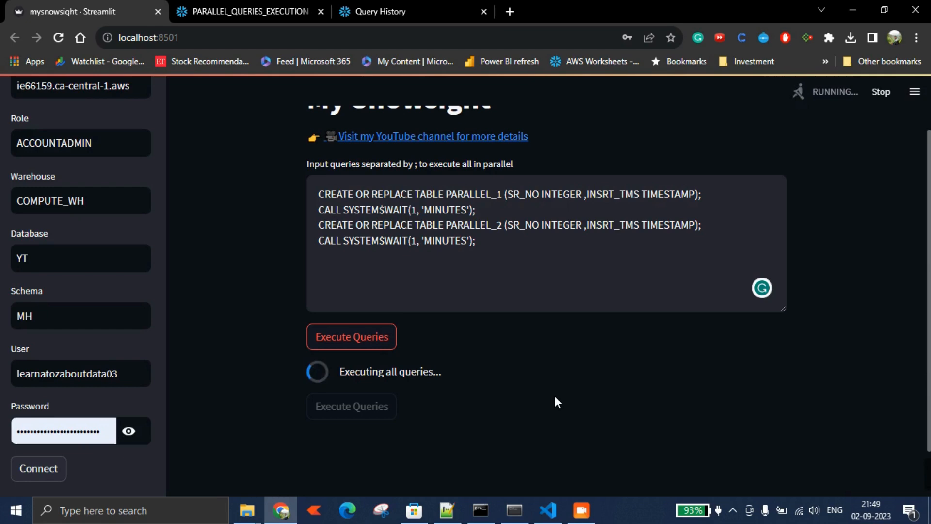
left_click(249, 12)
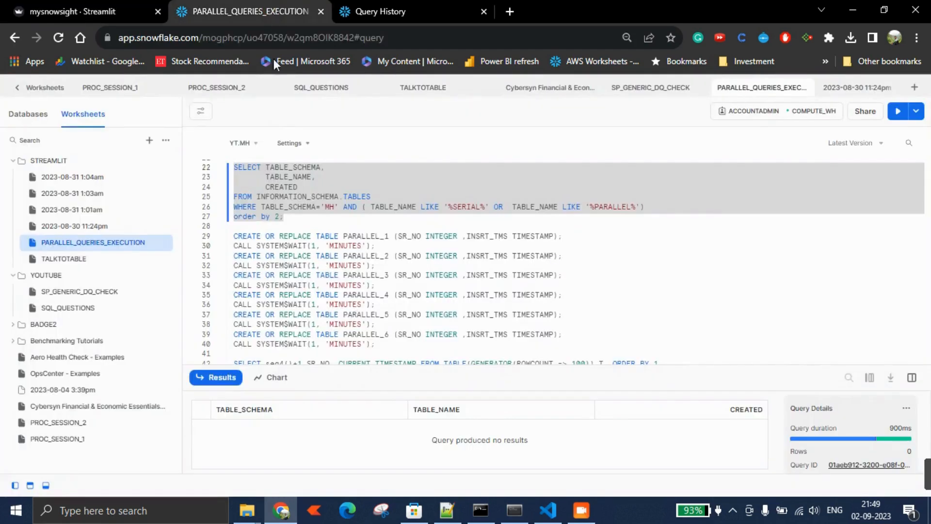
mouse_move(398, 191)
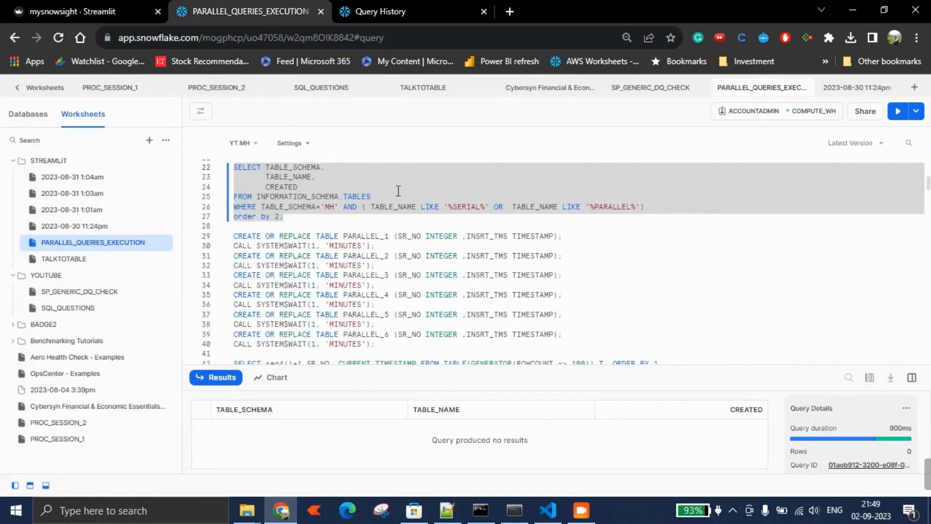
left_click(78, 12)
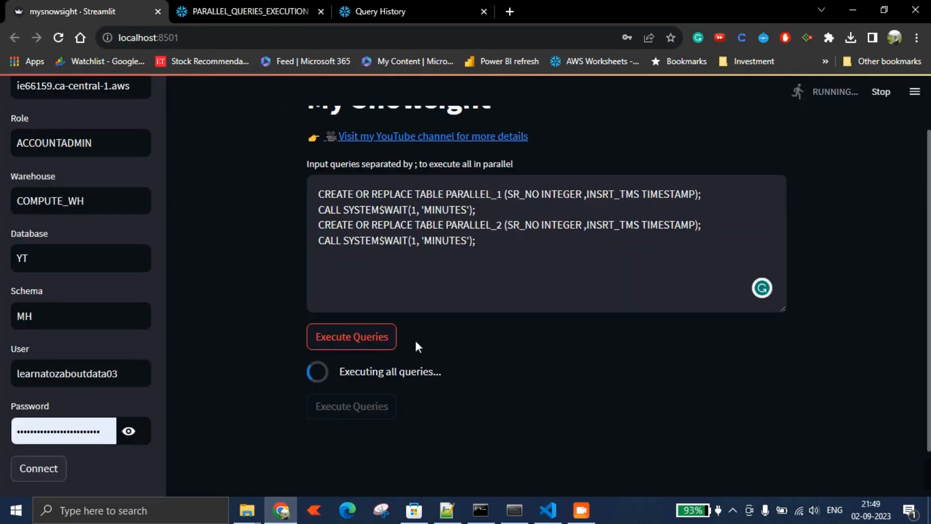
- Refresh Query History to see both CALL SYSTEM$WAIT rows running concurrently, then return to the app
left_click(390, 12)
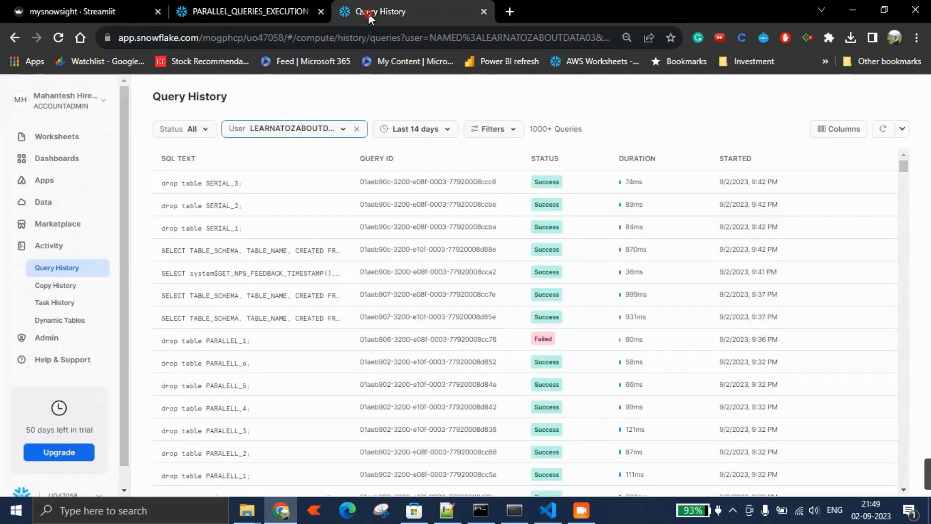
left_click(902, 129)
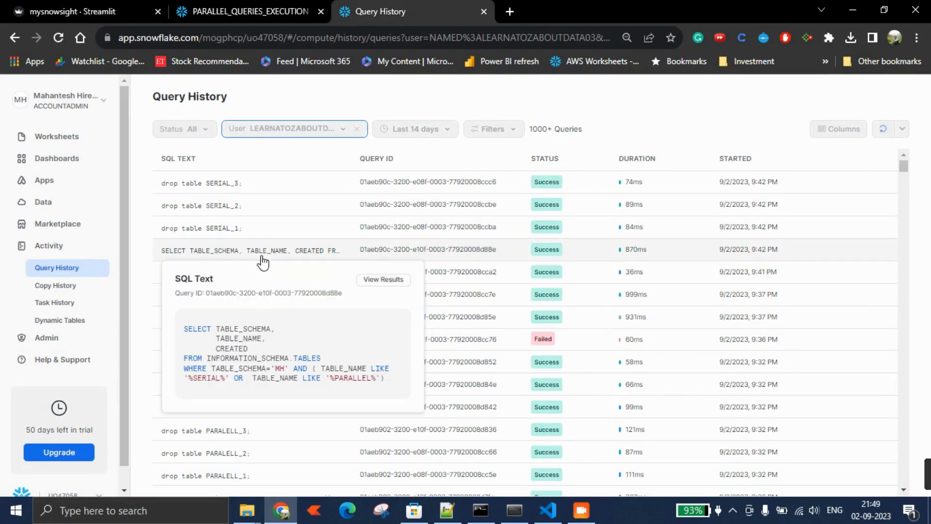
left_click(882, 129)
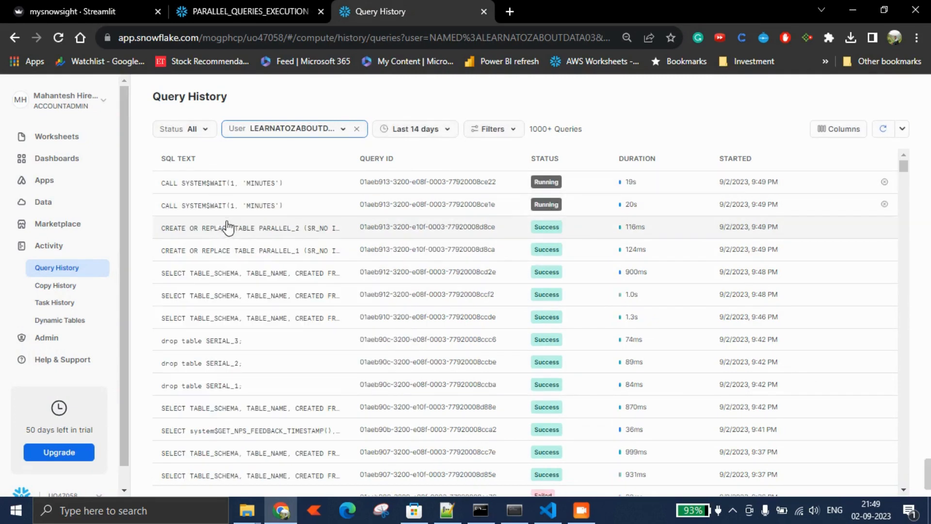
mouse_move(266, 249)
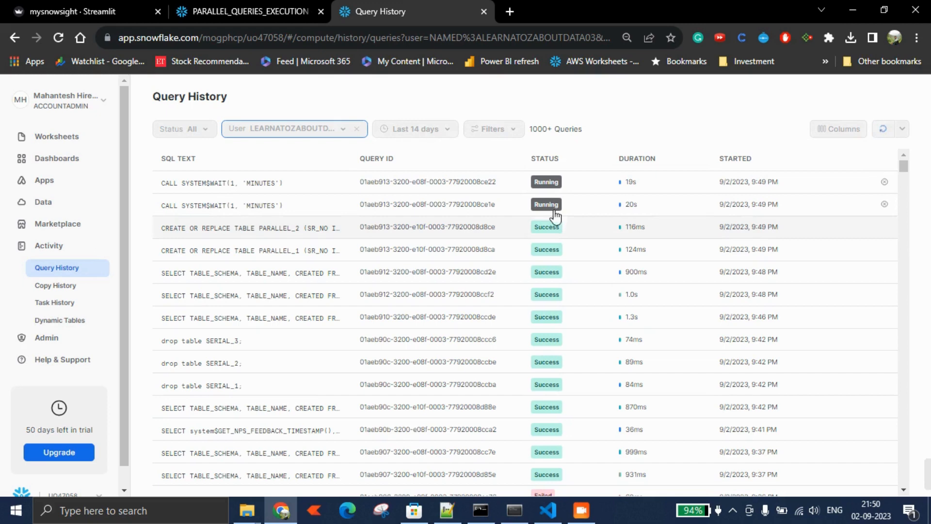
mouse_move(423, 232)
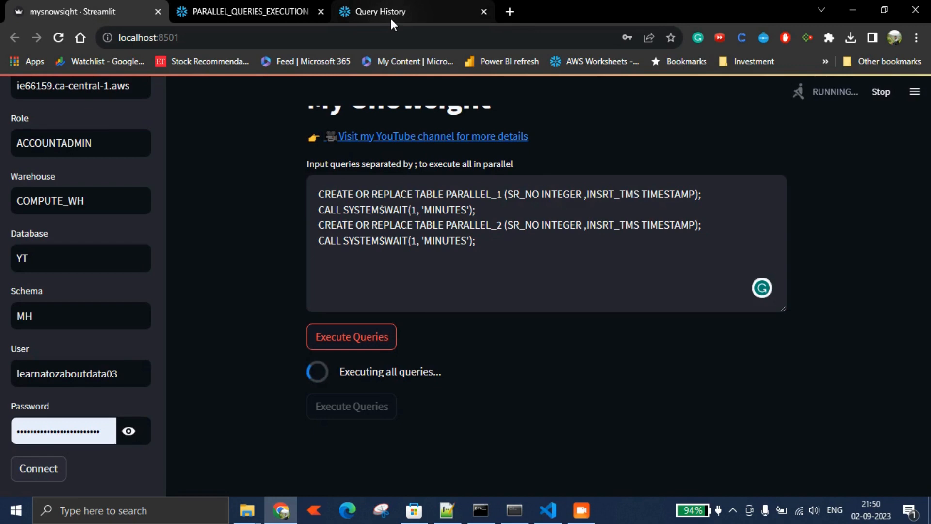
mouse_move(384, 12)
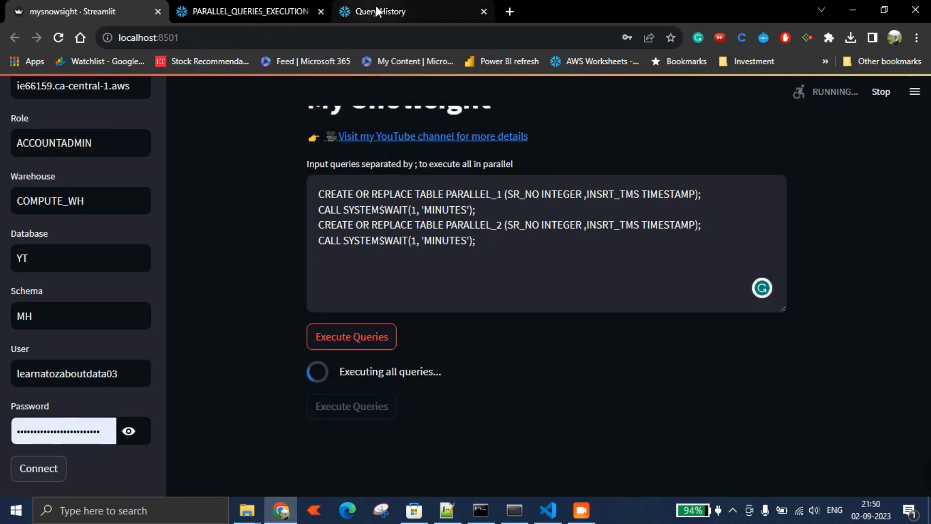
left_click(386, 12)
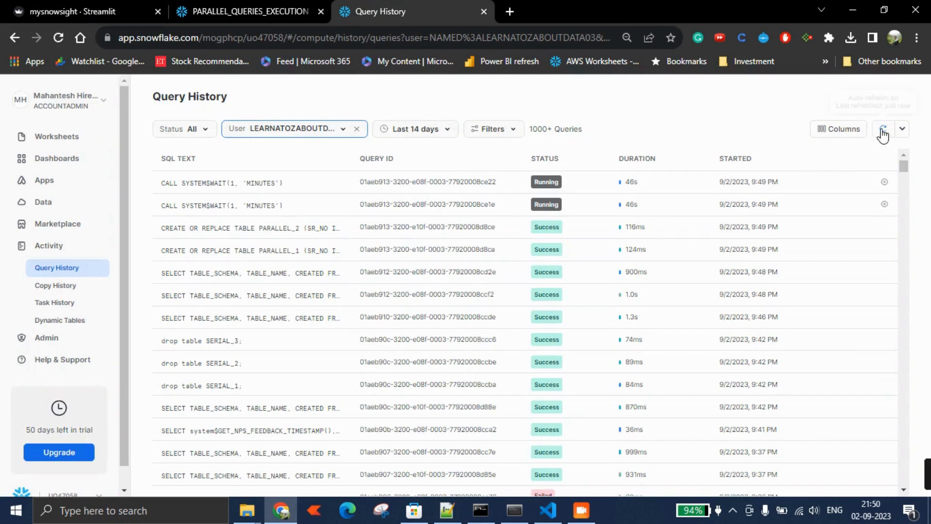
left_click(882, 129)
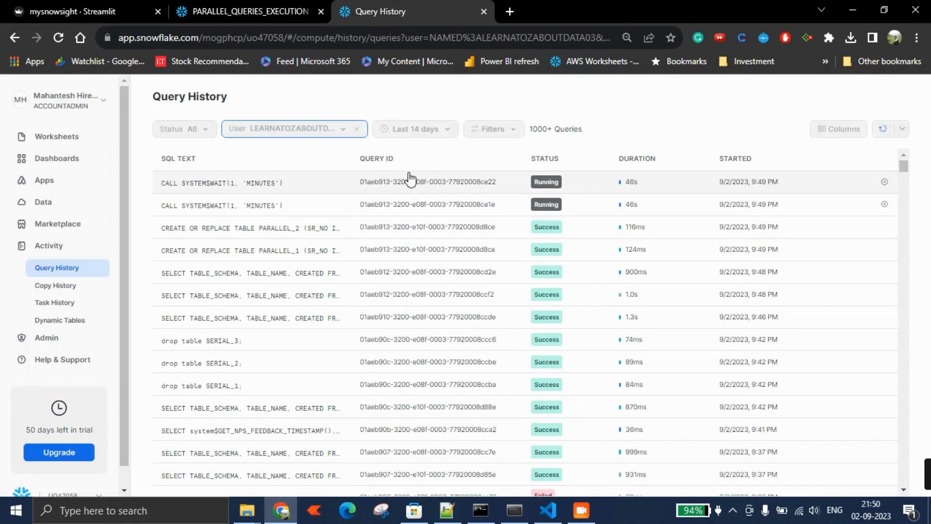
left_click(78, 11)
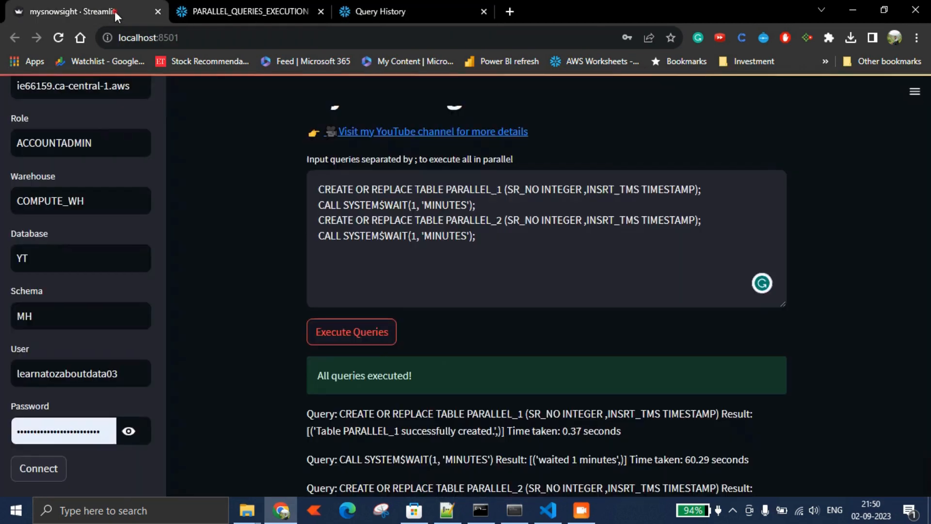
scroll("down", 3)
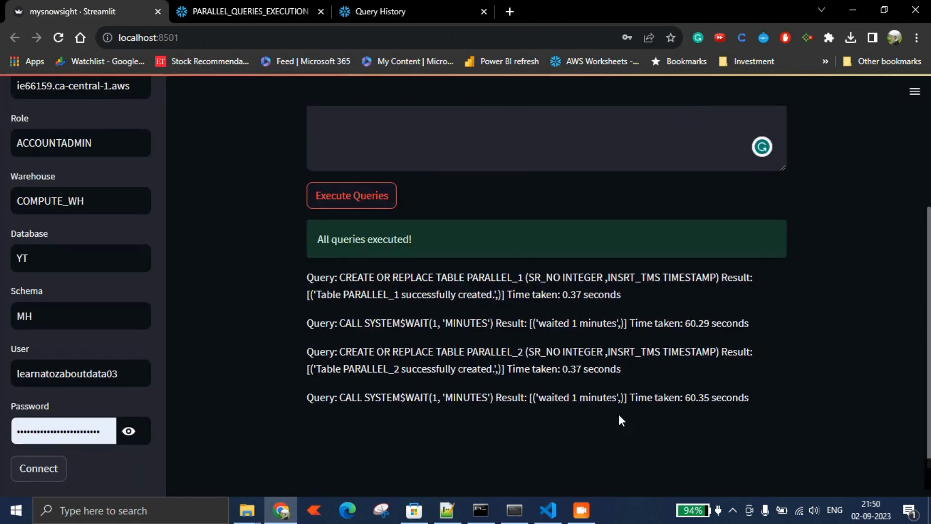
mouse_move(275, 37)
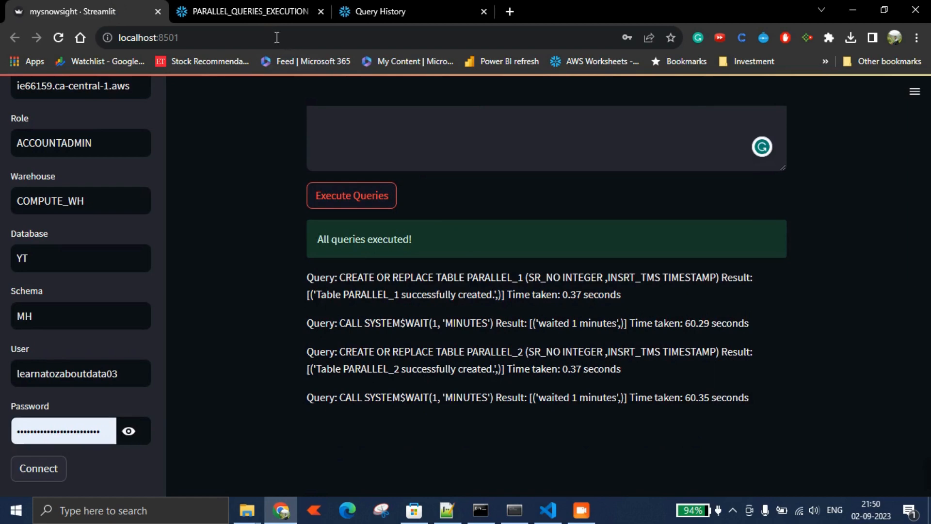
left_click(250, 11)
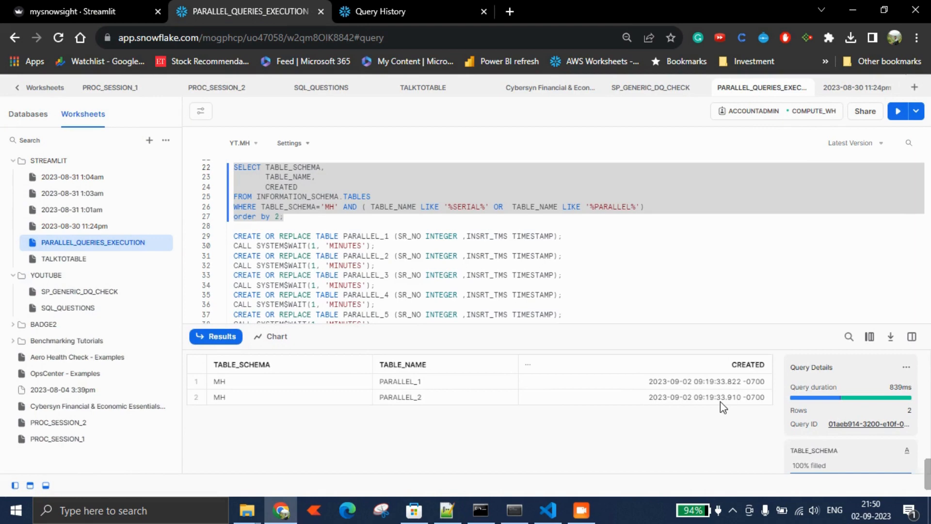
left_click(70, 12)
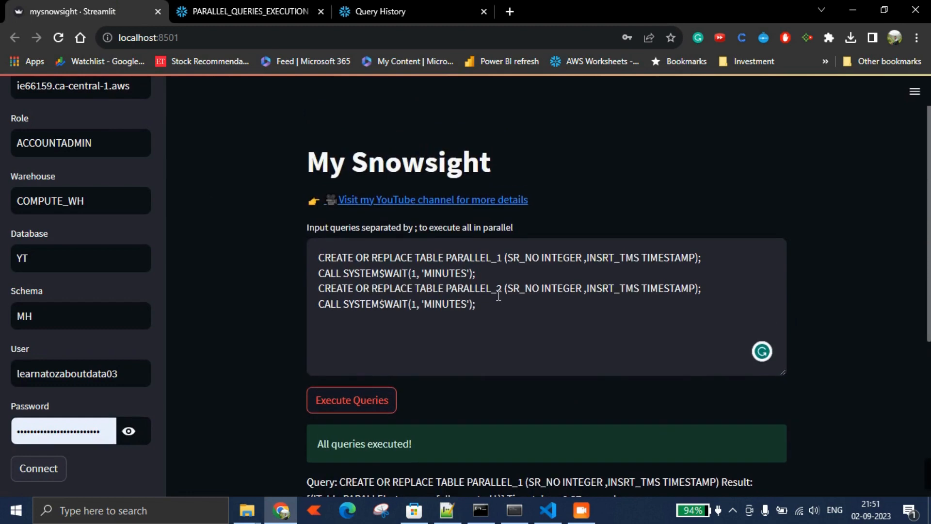
- Choose Deploy this app, reaching the form prefilled with MYSNOWSIGHT, main and mysnowsight.py, then bring up GitHub
scroll("down", 3)
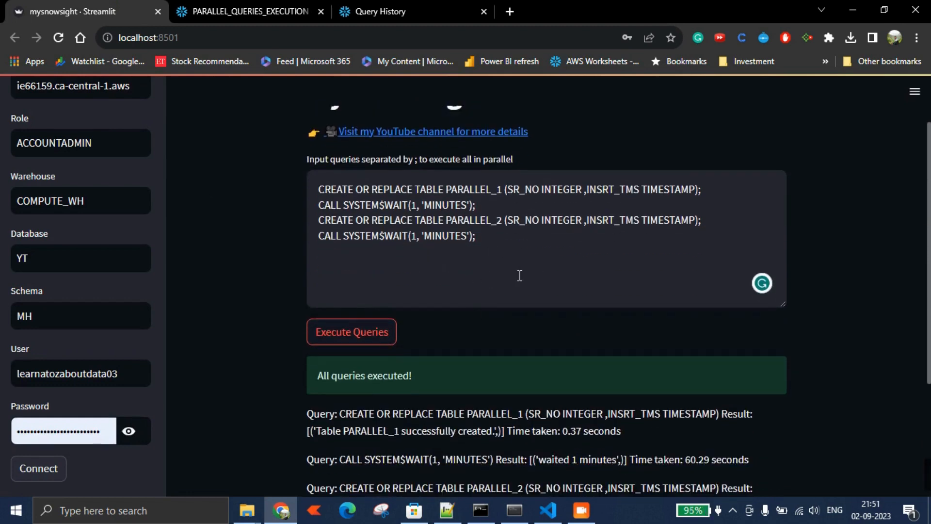
mouse_move(279, 176)
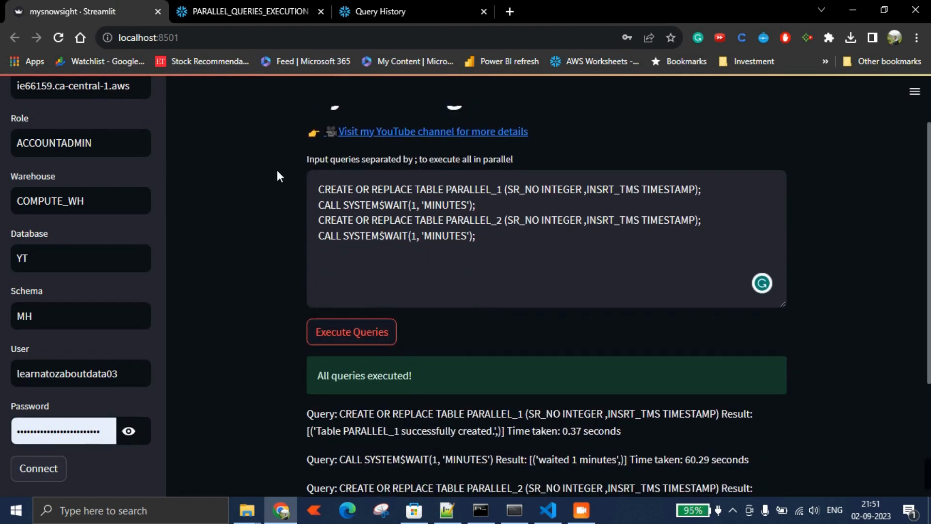
left_click(915, 91)
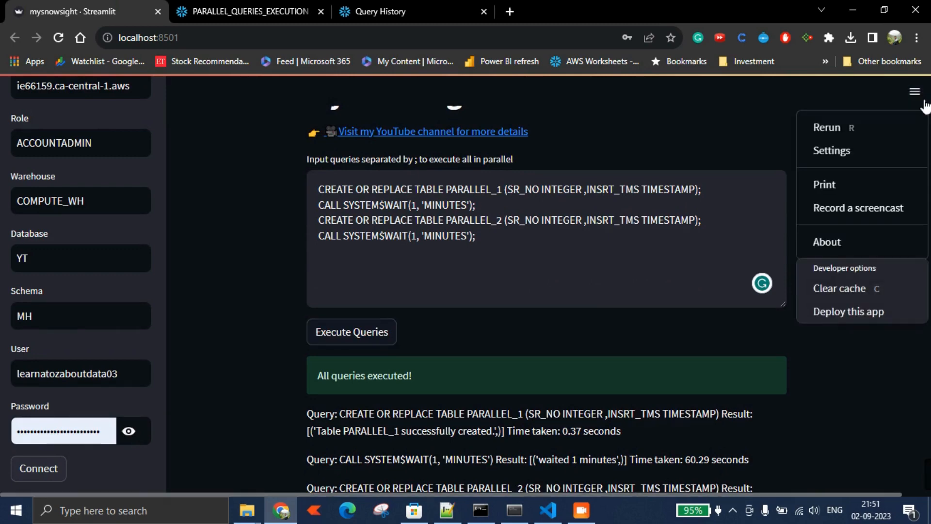
mouse_move(848, 311)
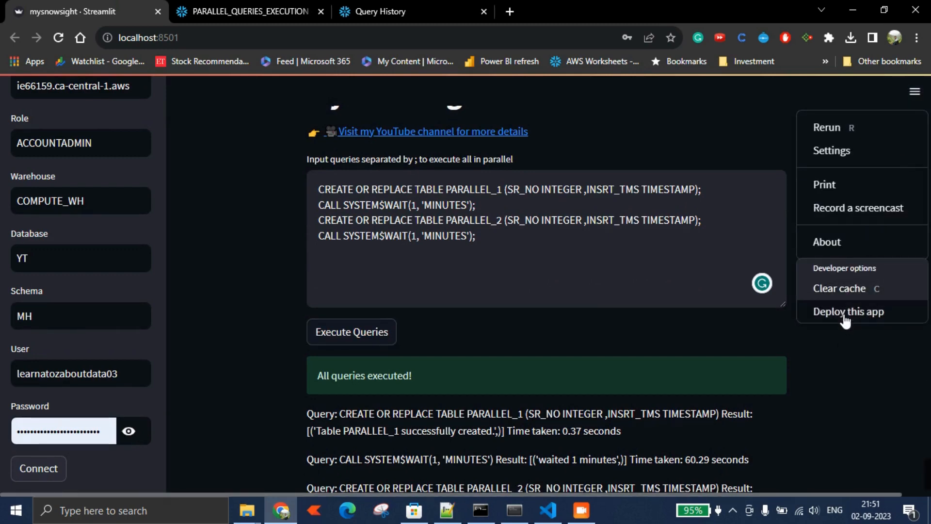
left_click(848, 311)
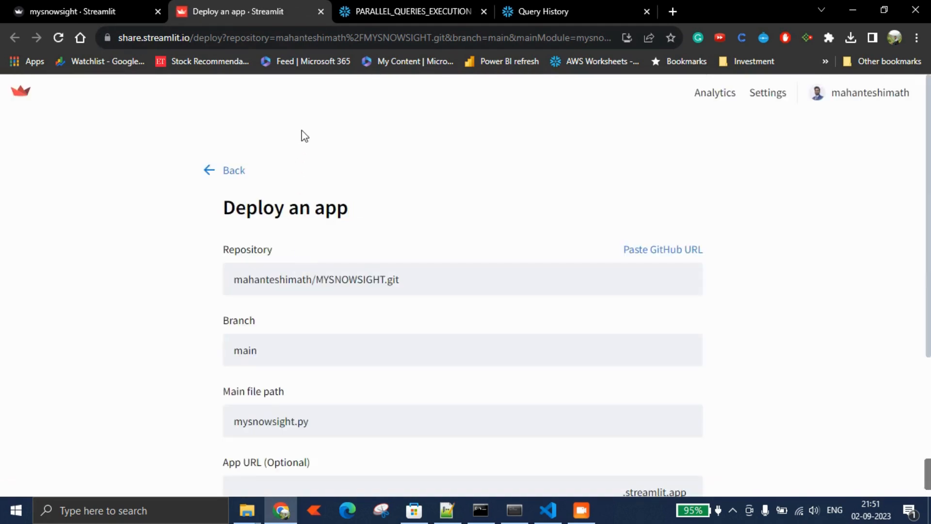
scroll("down", 3)
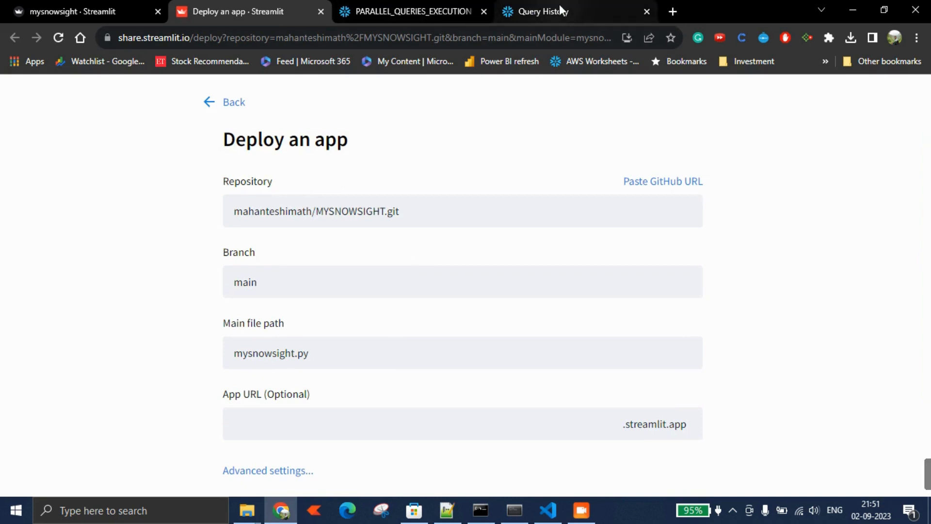
left_click(671, 11)
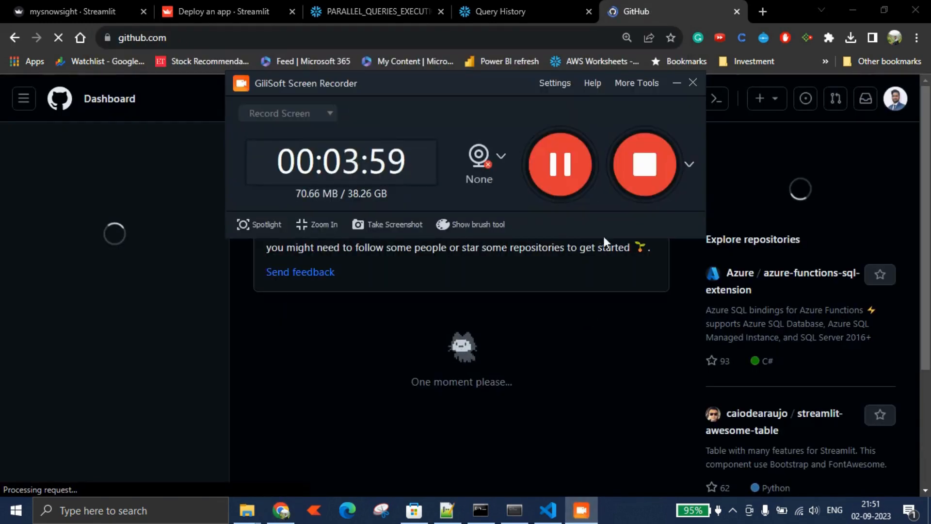
- Open mahanteshimath/MYSNOWSIGHT from Top Repositories and switch the deploy form to Paste GitHub URL
left_click(676, 83)
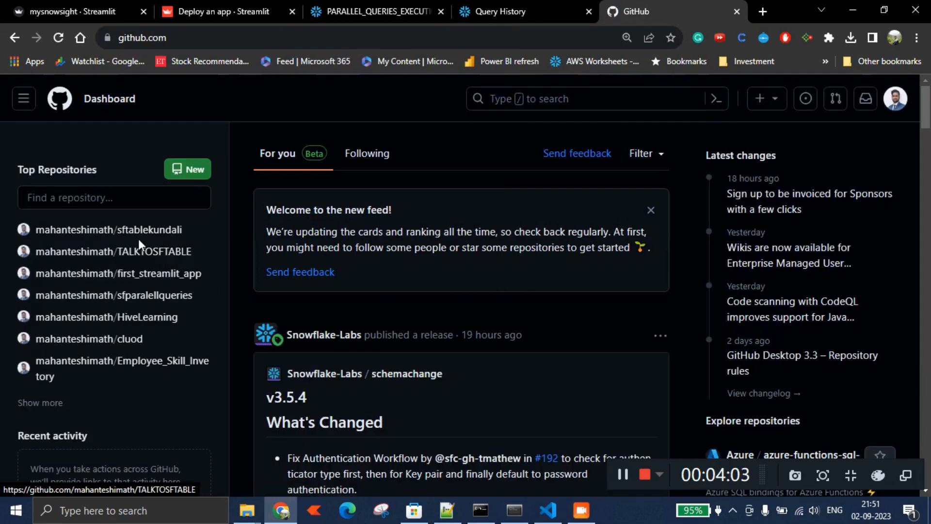
scroll("down", 3)
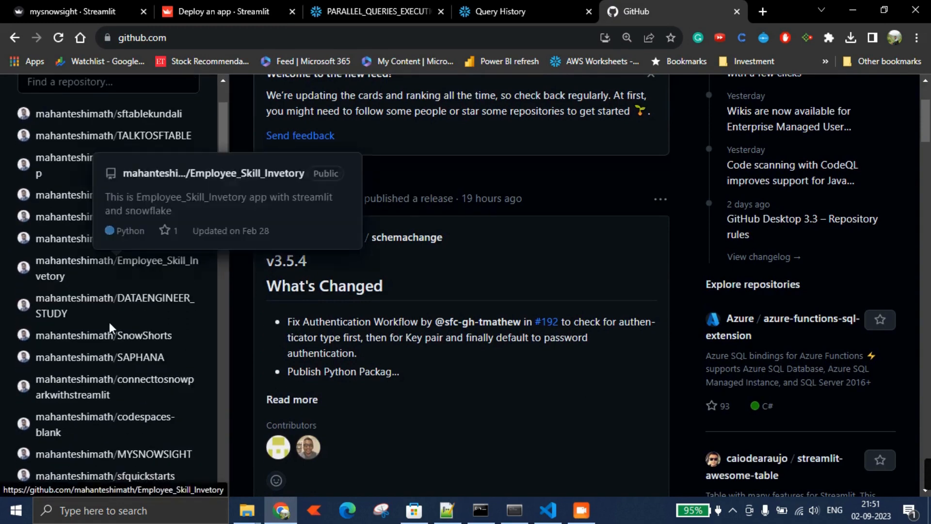
left_click(112, 453)
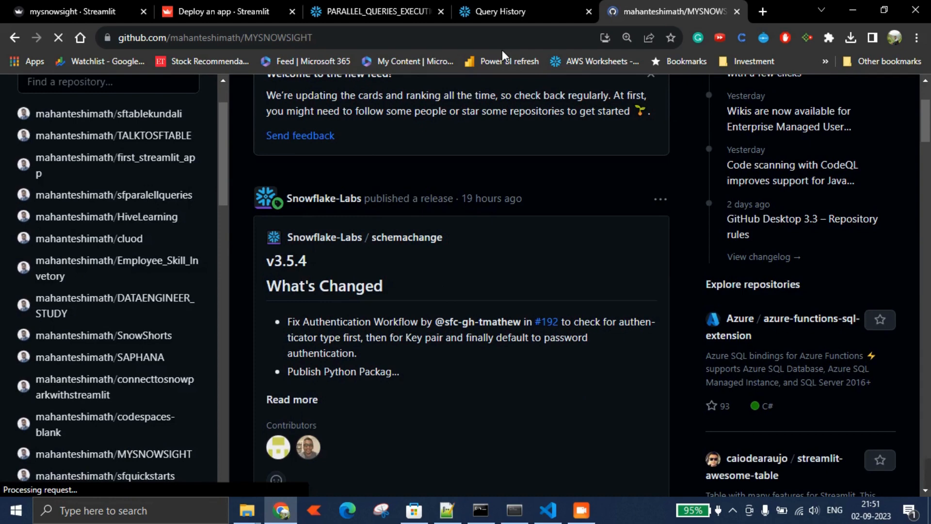
left_click(219, 12)
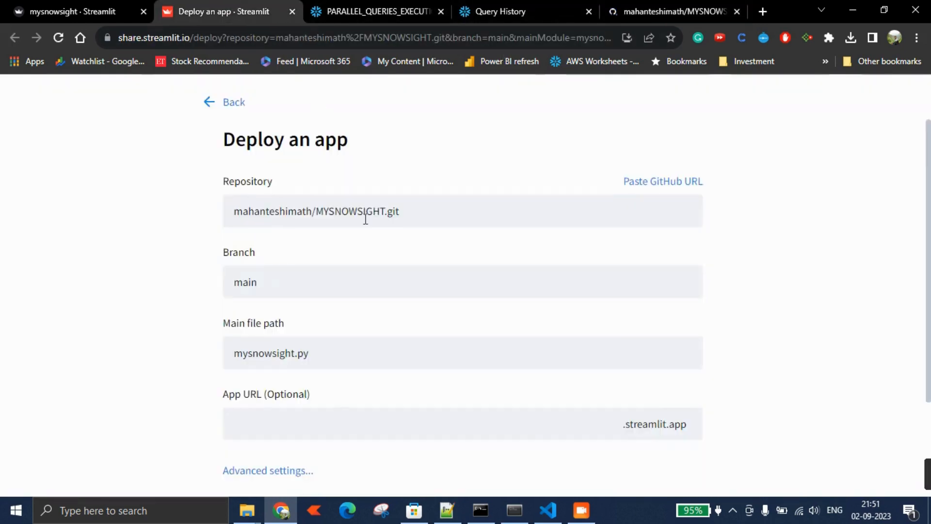
left_click(662, 181)
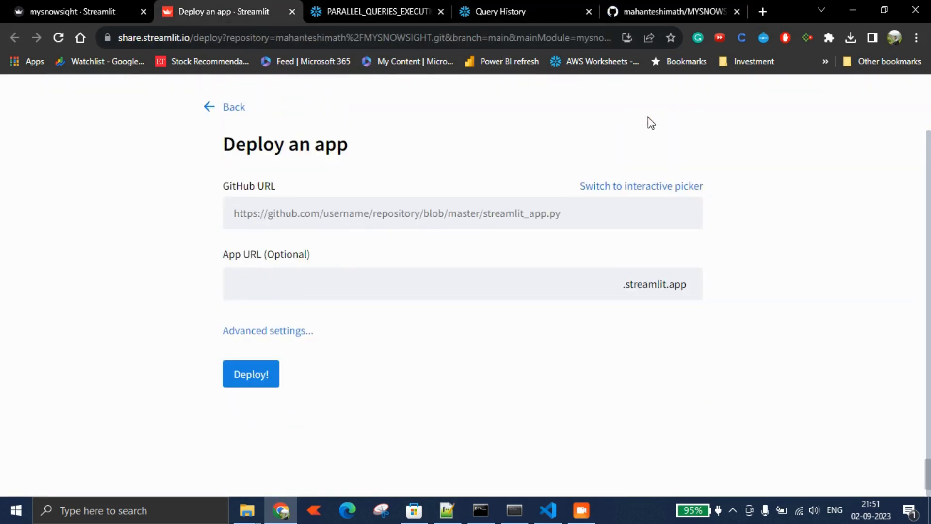
- Push the MYSNOWSIGHT repository with git push, reporting everything up-to-date
left_click(665, 12)
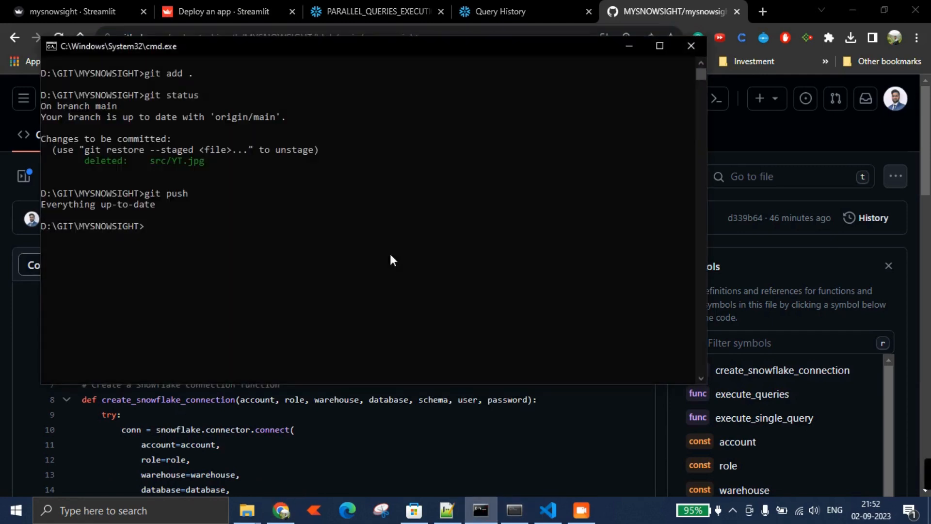
type("git push")
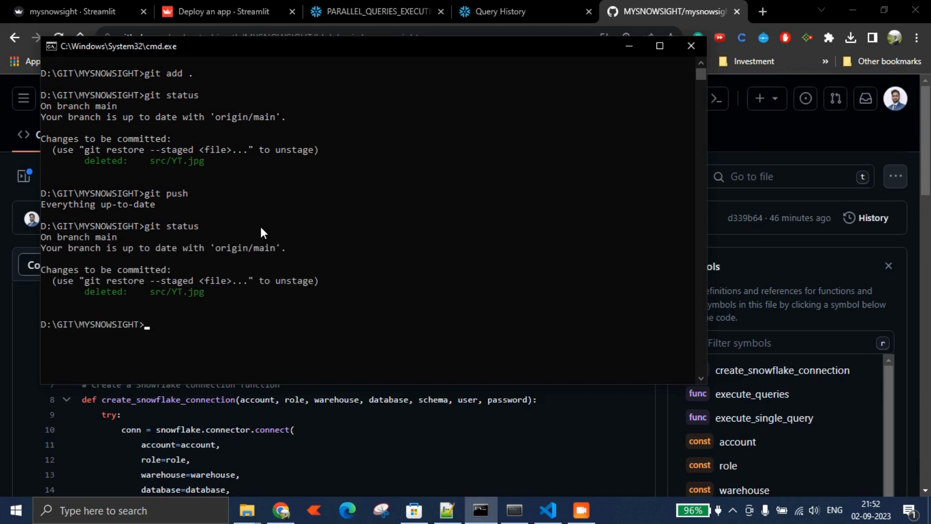
type("git push")
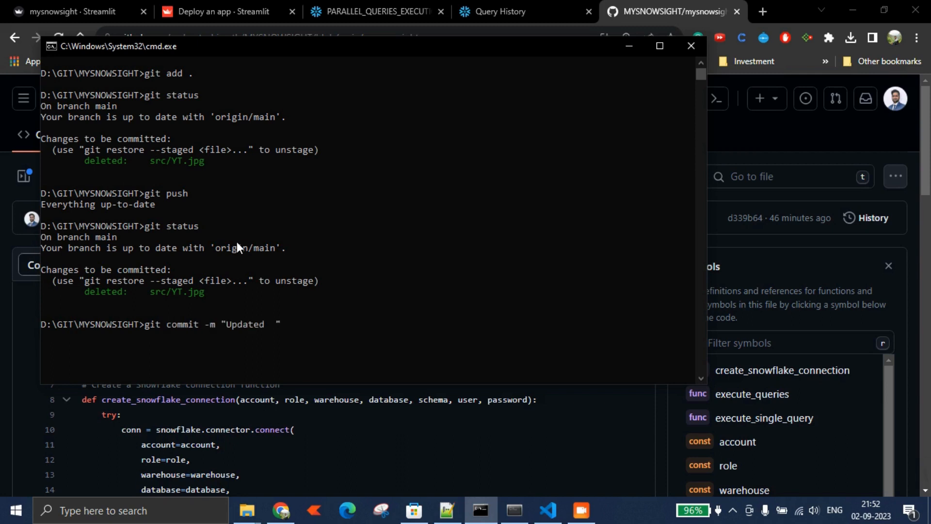
type("git push")
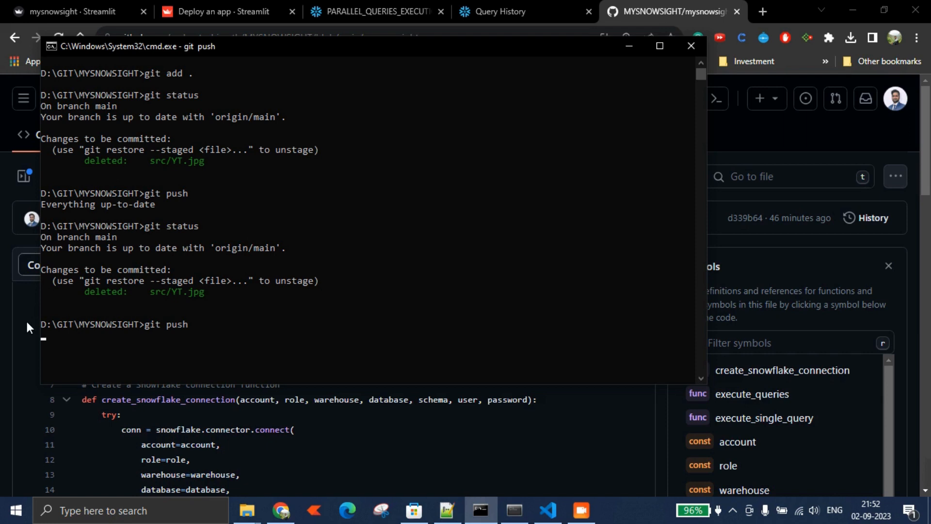
mouse_move(91, 352)
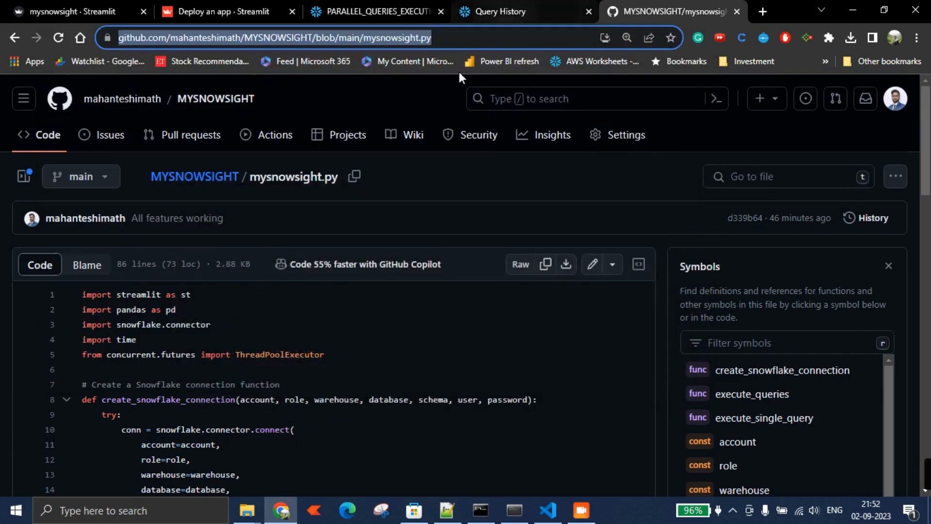
- Paste the mysnowsight.py GitHub URL into the deploy form, select the App URL, and bring up Advanced settings
left_click(226, 12)
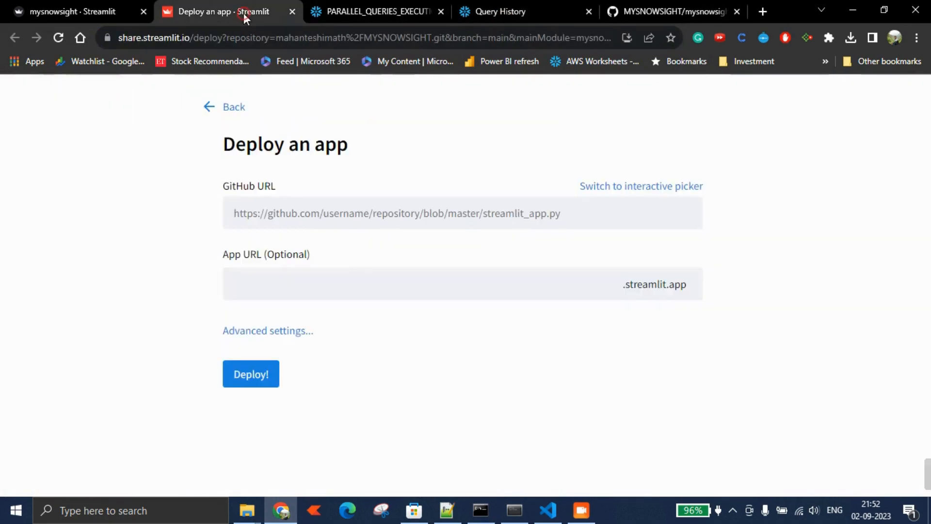
mouse_move(564, 492)
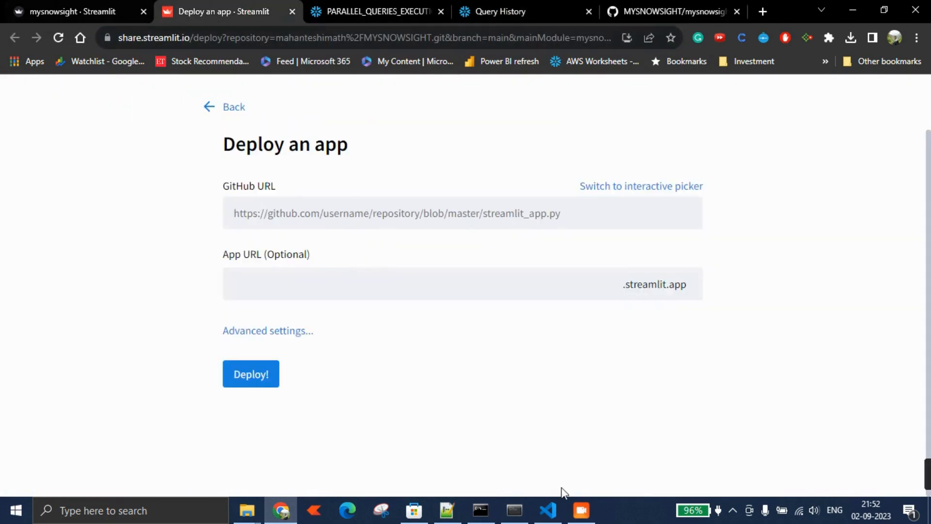
left_click(547, 510)
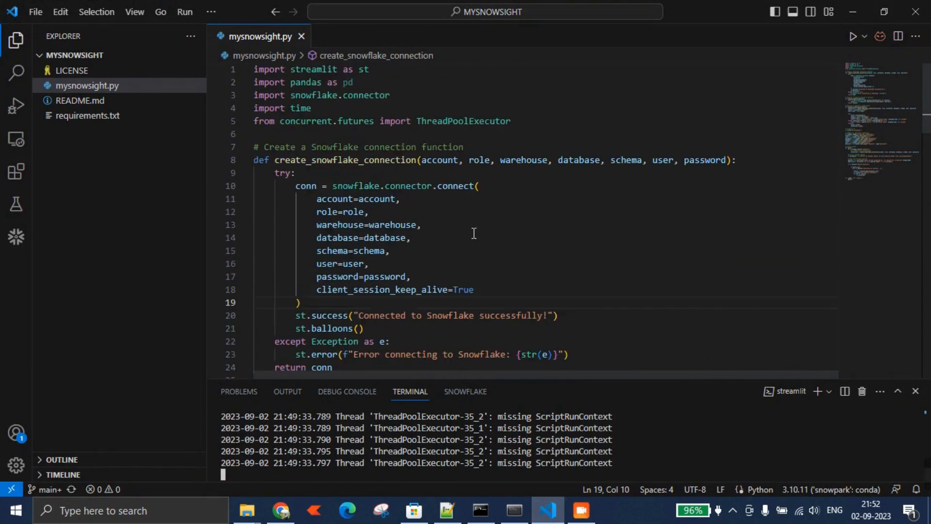
scroll("down", 3)
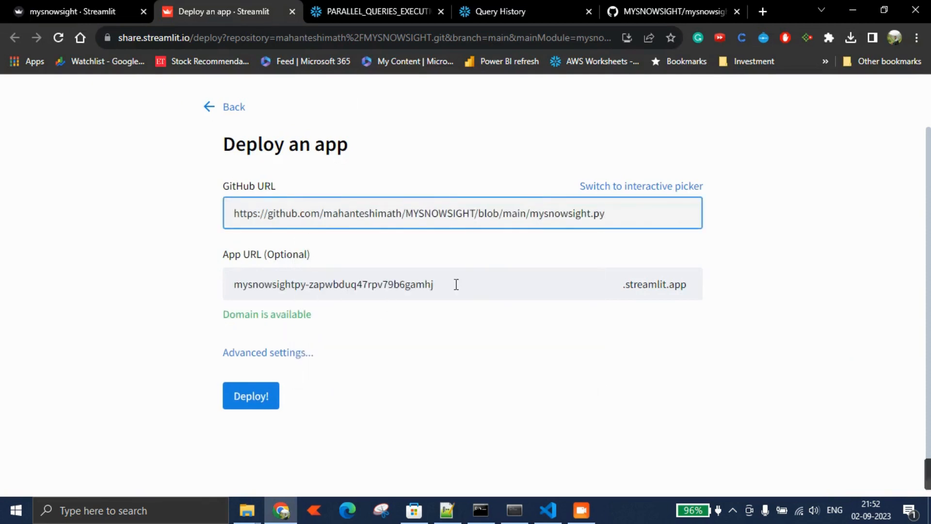
double_click(554, 214)
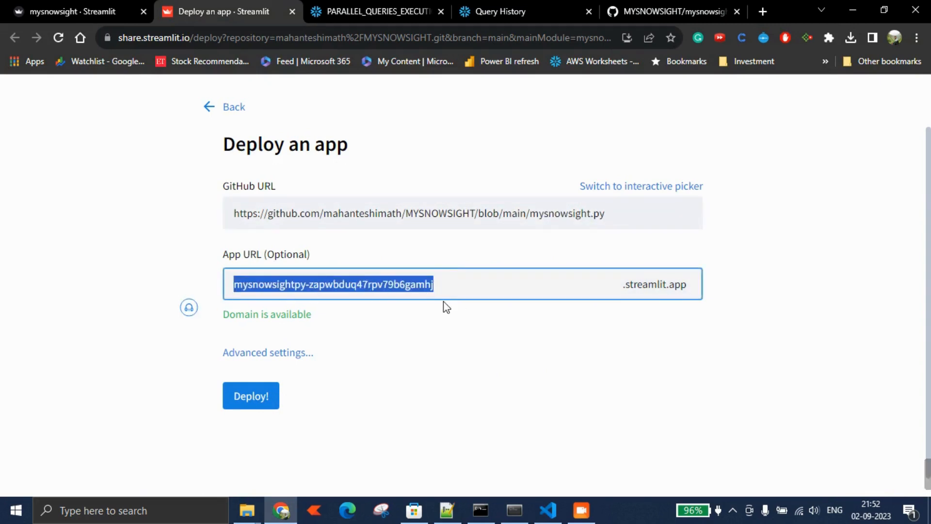
left_click(268, 352)
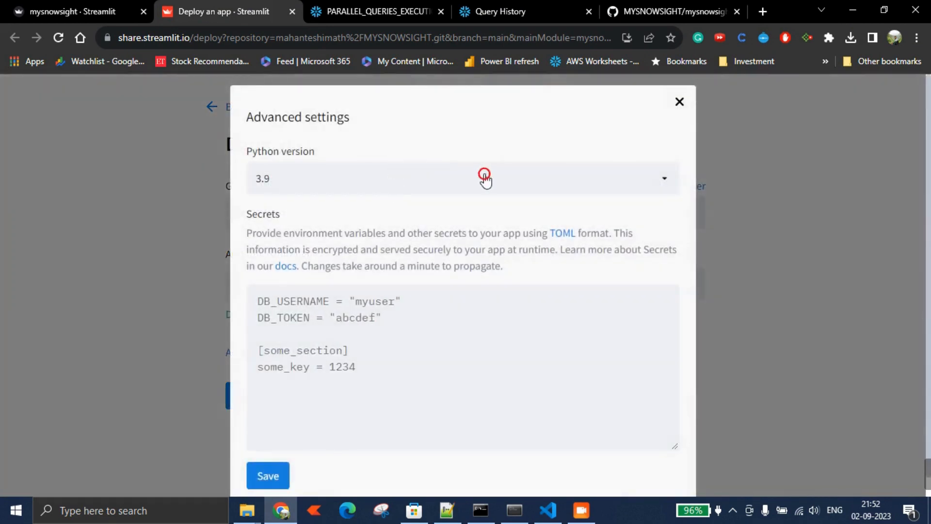
- Save advanced settings at Python 3.9 with no secrets, app address mysnowsight.streamlit.app available
left_click(461, 178)
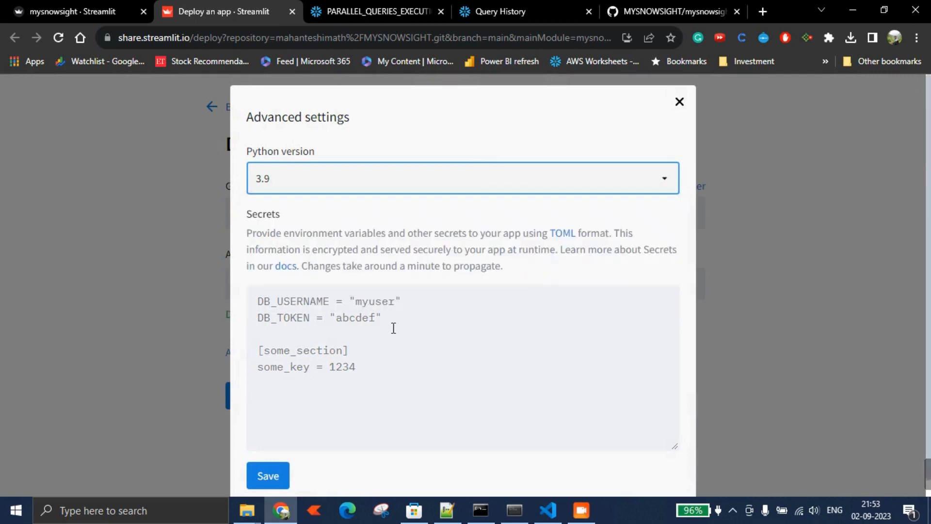
mouse_move(332, 295)
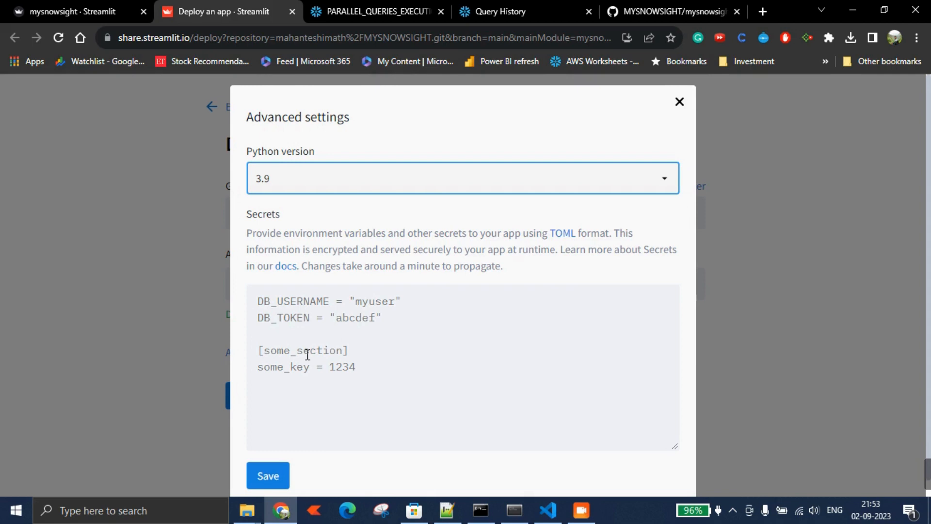
mouse_move(366, 367)
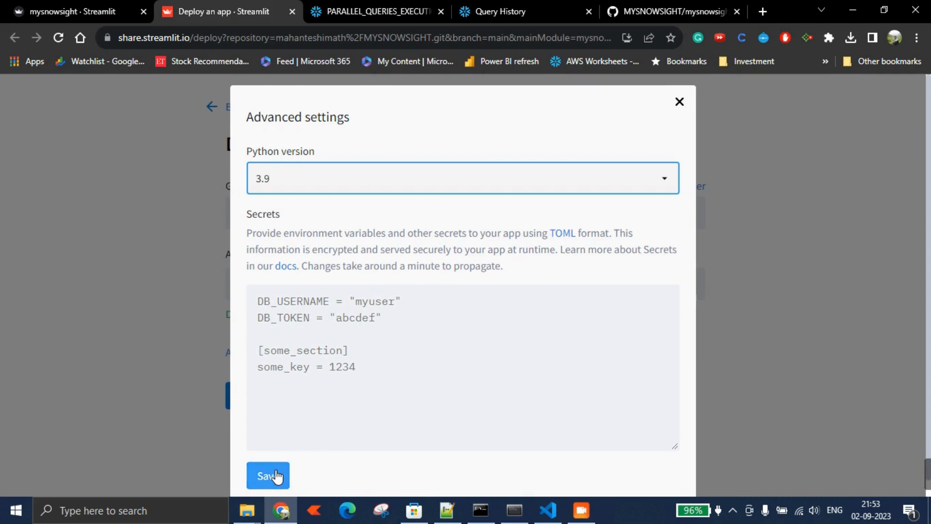
left_click(267, 475)
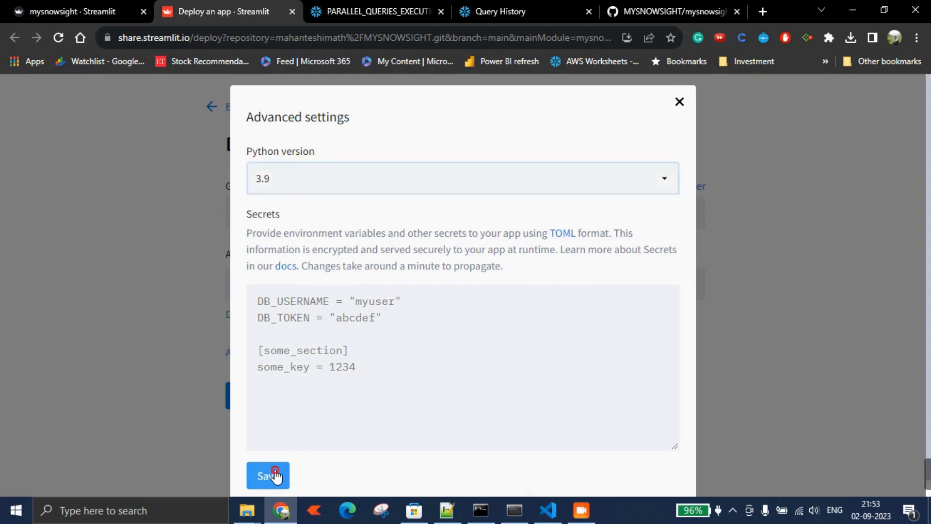
left_click(268, 475)
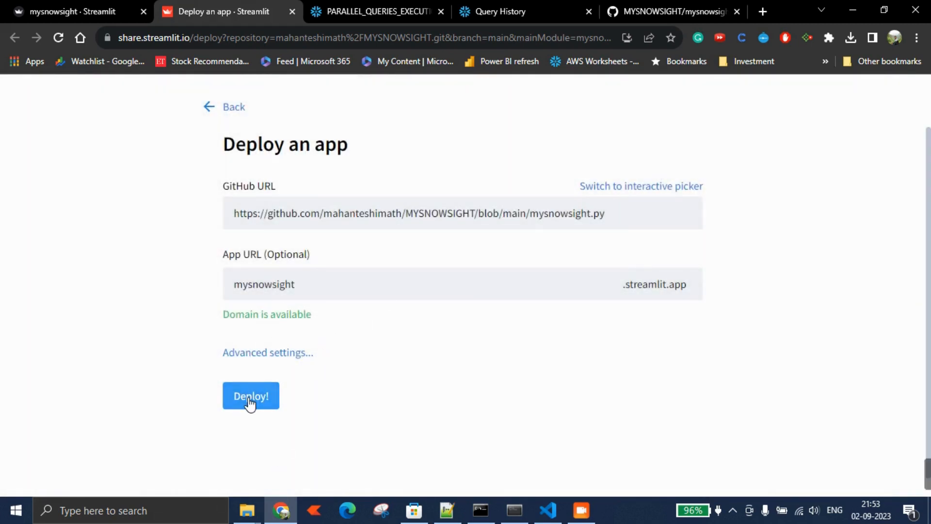
- Deploy the app and show the deployment logs reporting machine provisioning
left_click(250, 396)
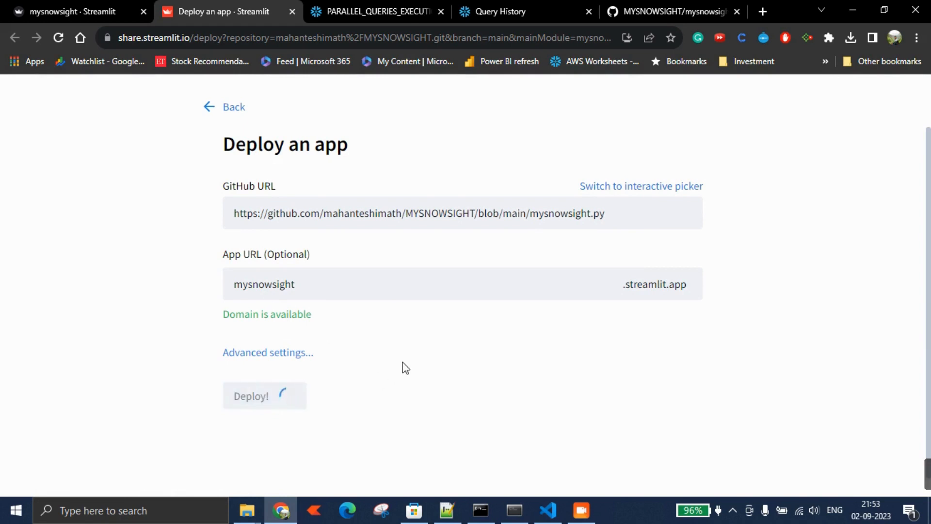
left_click(250, 396)
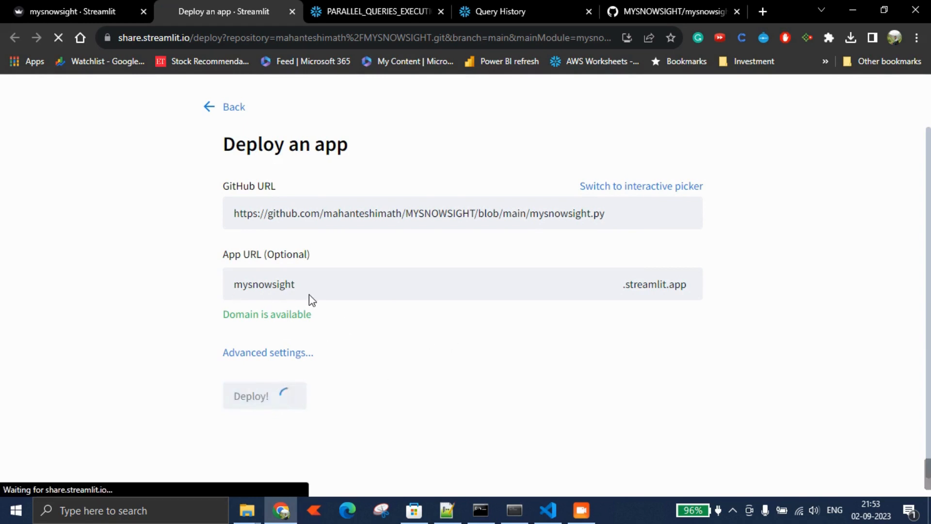
left_click(264, 396)
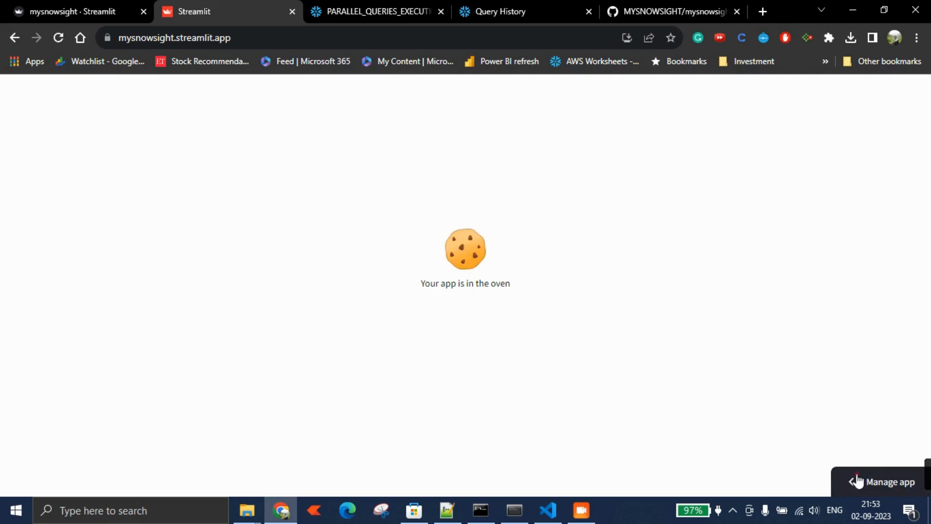
left_click(891, 482)
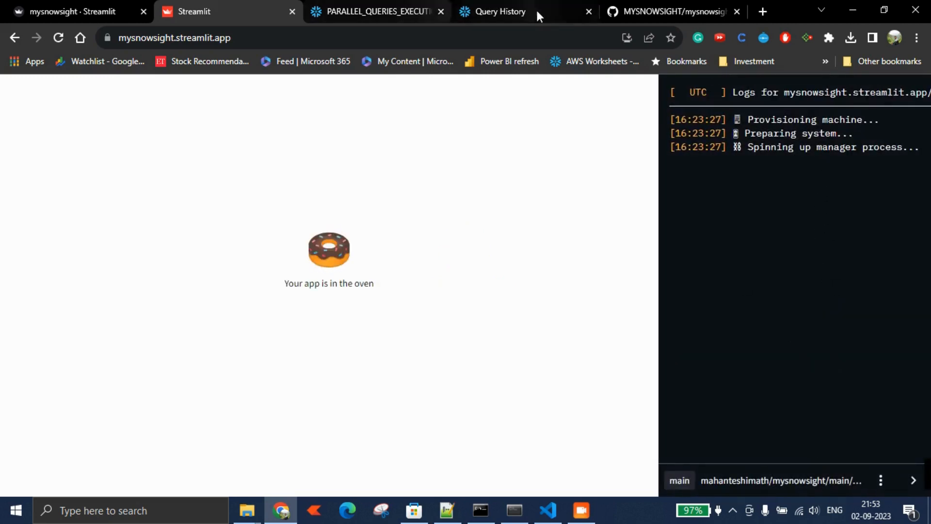
- Check the MYSNOWSIGHT repository's top-level file list on GitHub while the app bakes
left_click(665, 12)
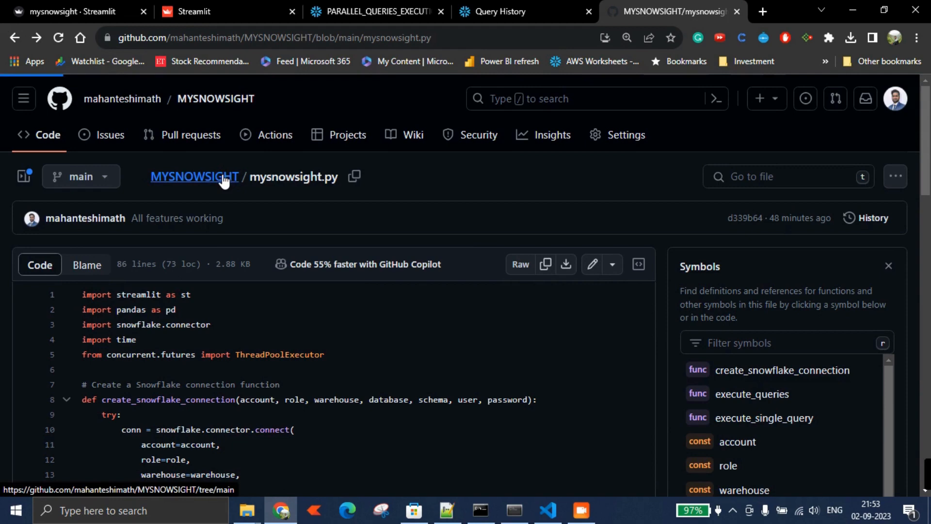
left_click(194, 176)
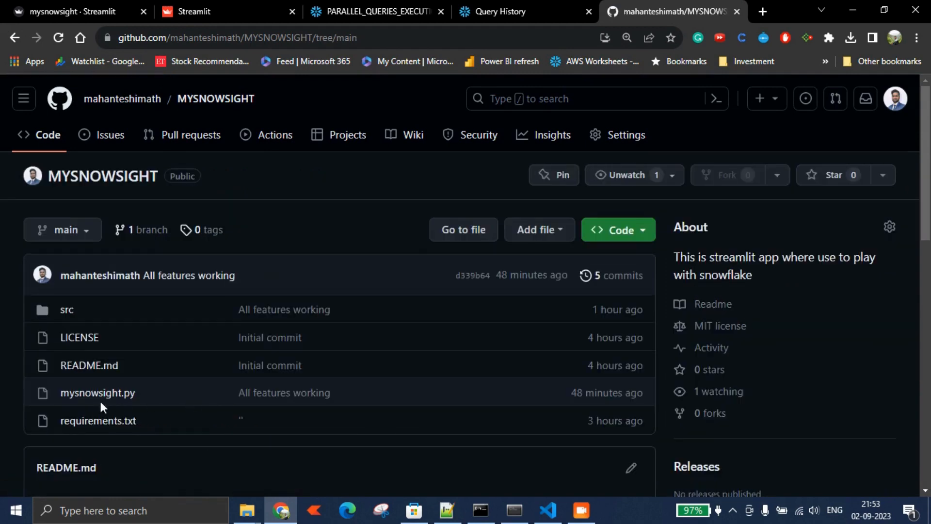
scroll("down", 3)
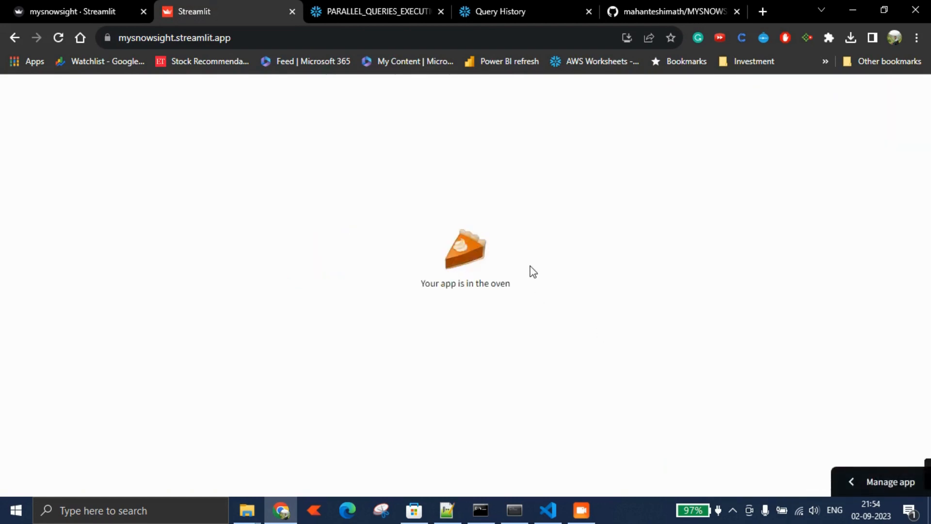
mouse_move(502, 162)
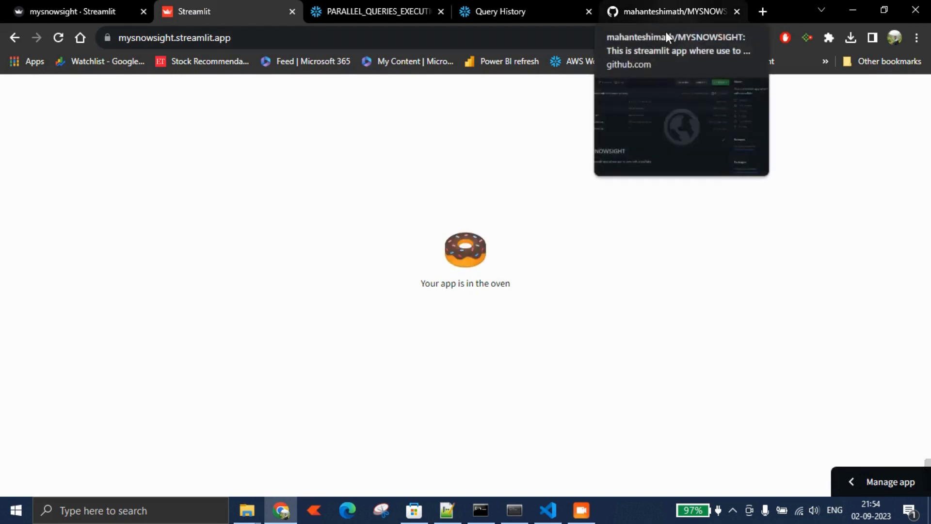
mouse_move(584, 496)
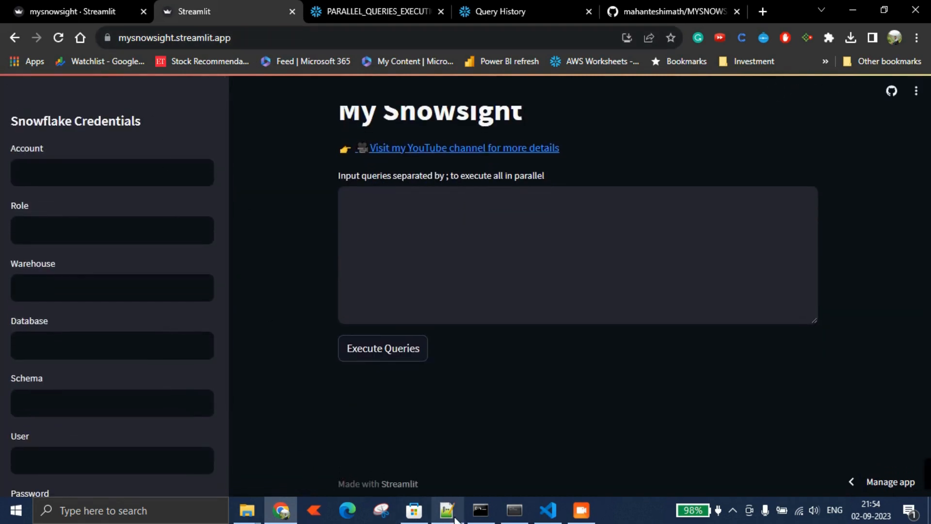
- Fill the sidebar with the Snowflake account, role, warehouse, database, schema and user from the Notepad++ notes
left_click(446, 509)
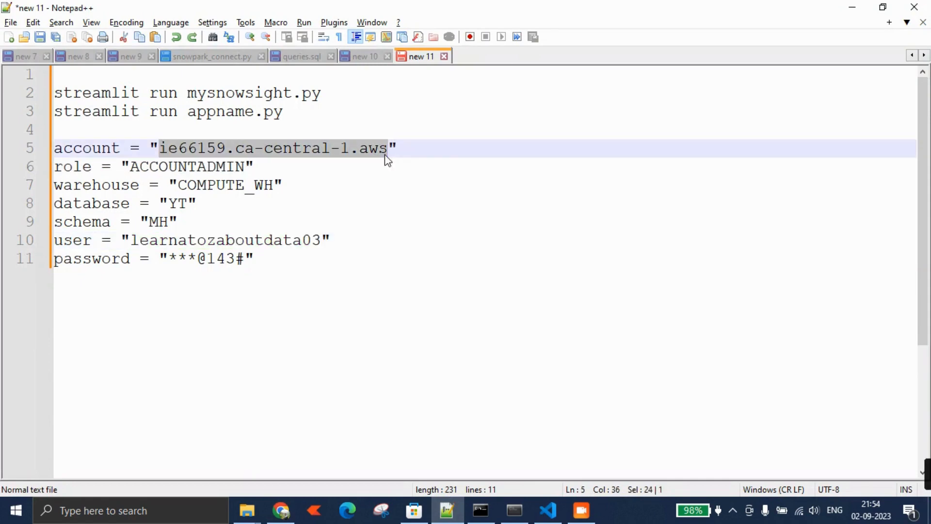
double_click(187, 166)
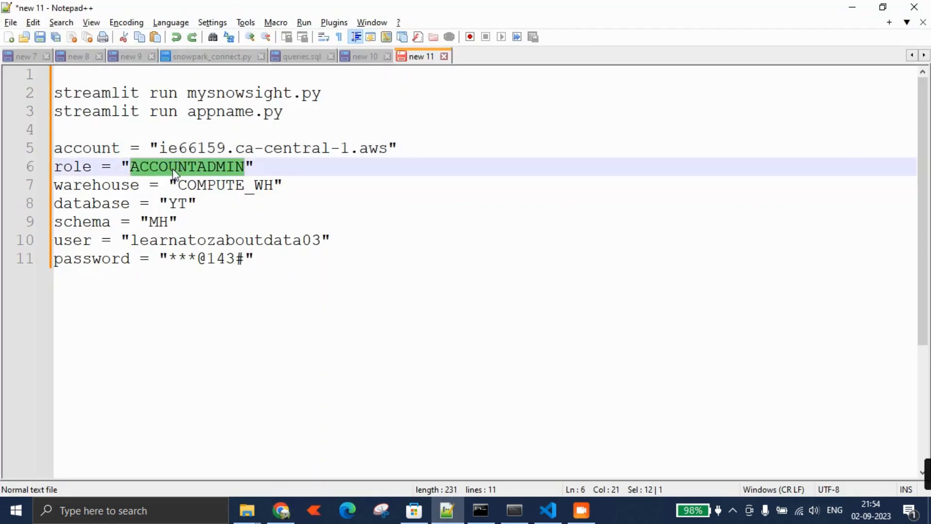
double_click(224, 185)
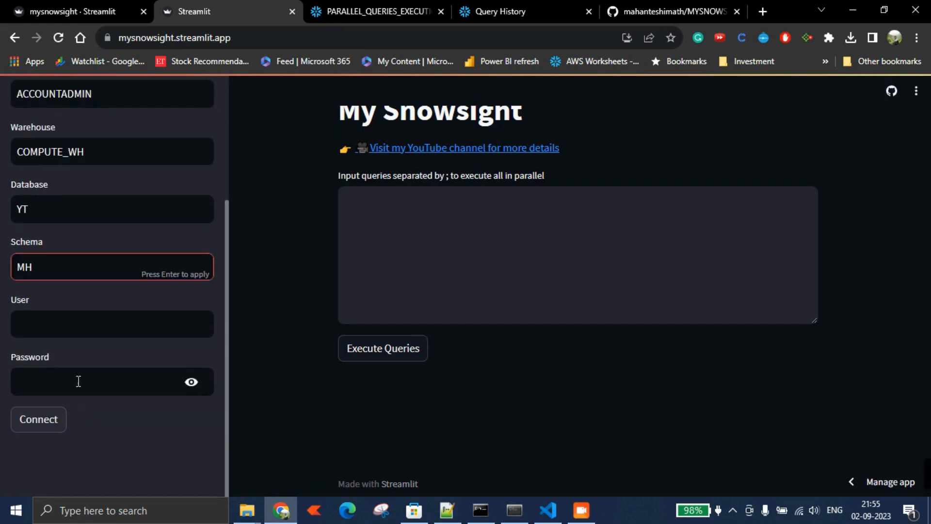
left_click(445, 515)
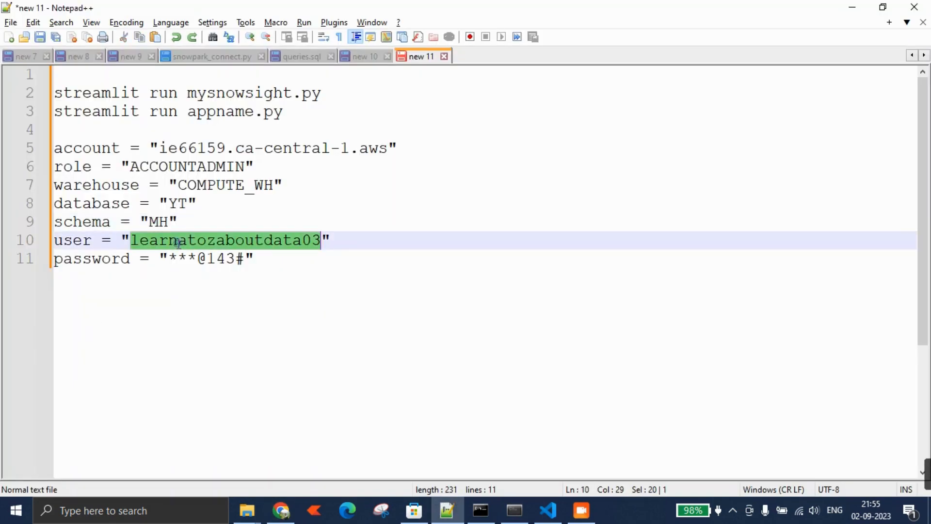
left_click(279, 510)
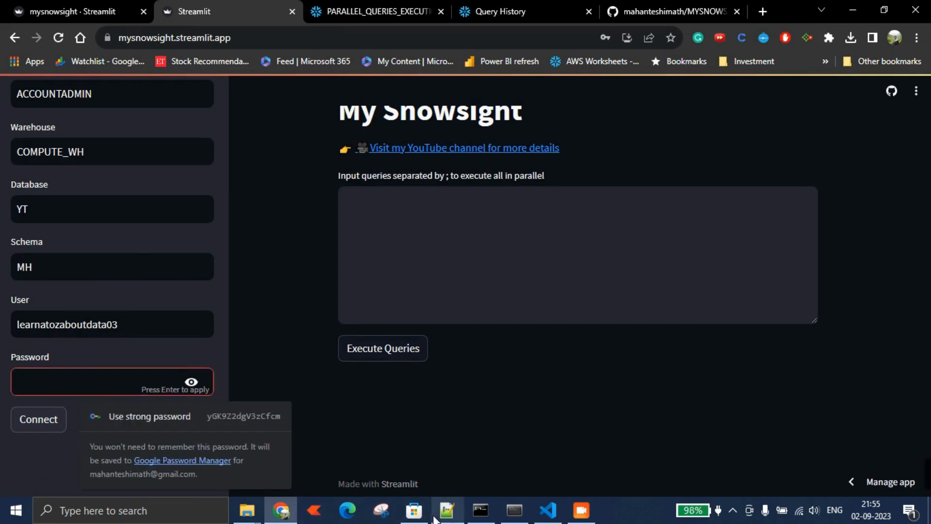
- Enter the password and connect the app to Snowflake successfully
left_click(445, 515)
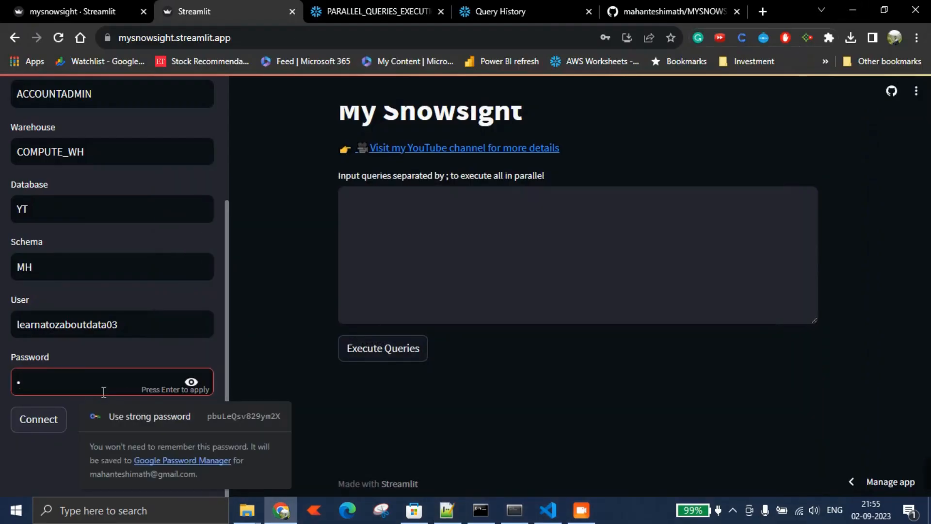
type("password")
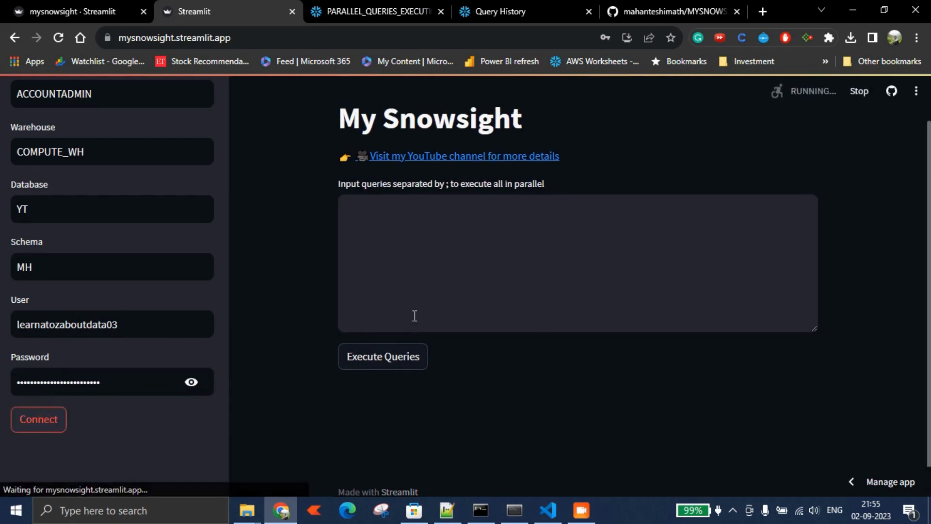
left_click(38, 419)
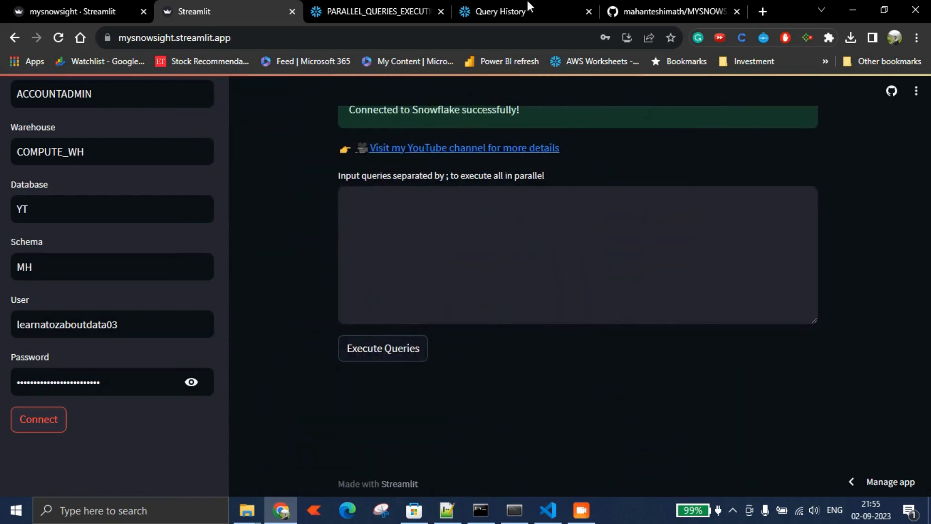
- Enter the PARALLEL_1/PARALLEL_2 table-creation and wait statements and execute all queries in parallel
left_click(382, 348)
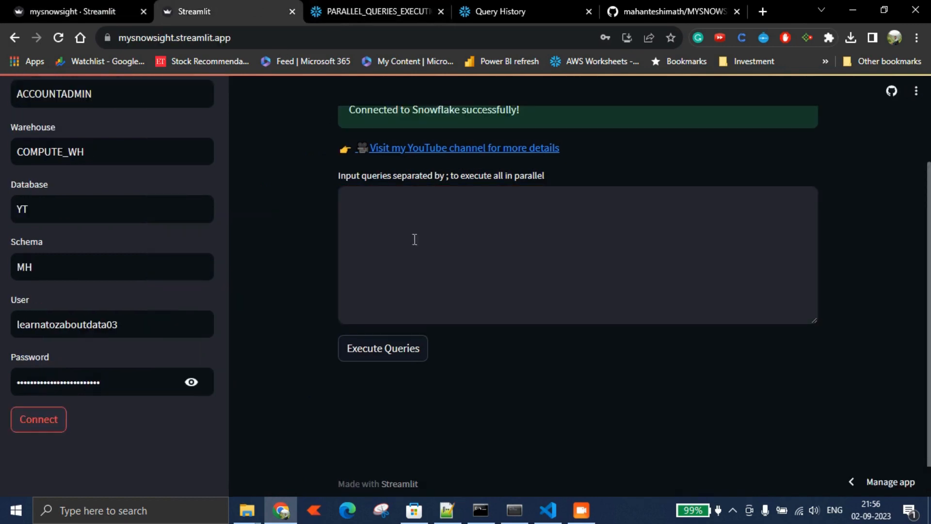
type("CREATE OR REPLACE TABLE PARALLEL_1 (SR_NO INTEGER ,INSRT_TMS TIMESTAMP);")
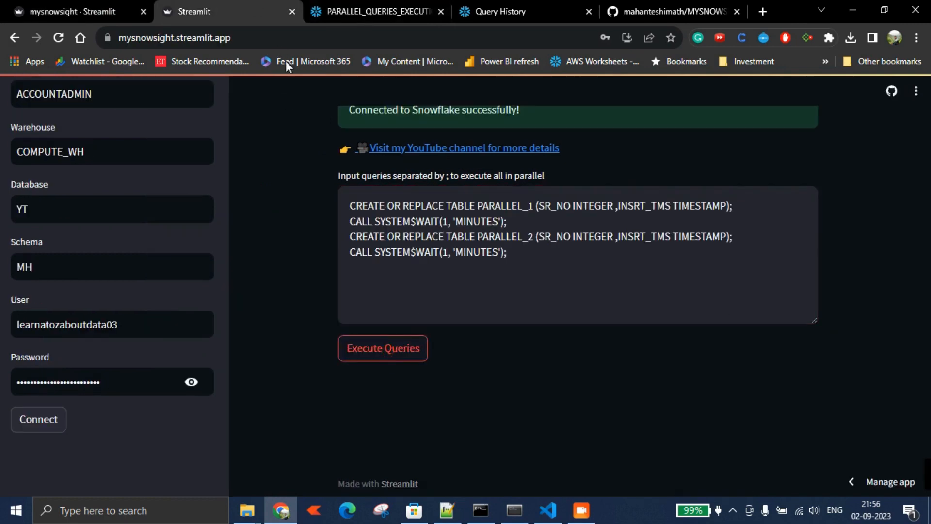
left_click(382, 348)
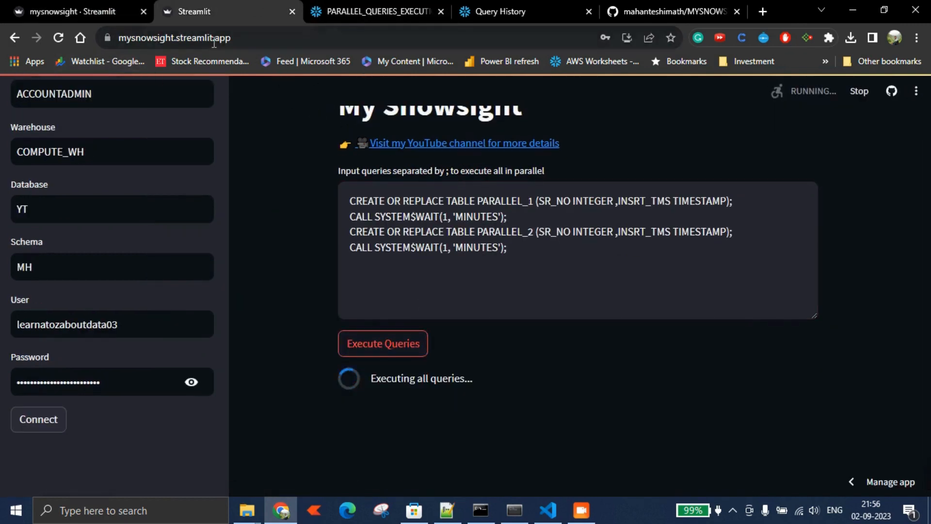